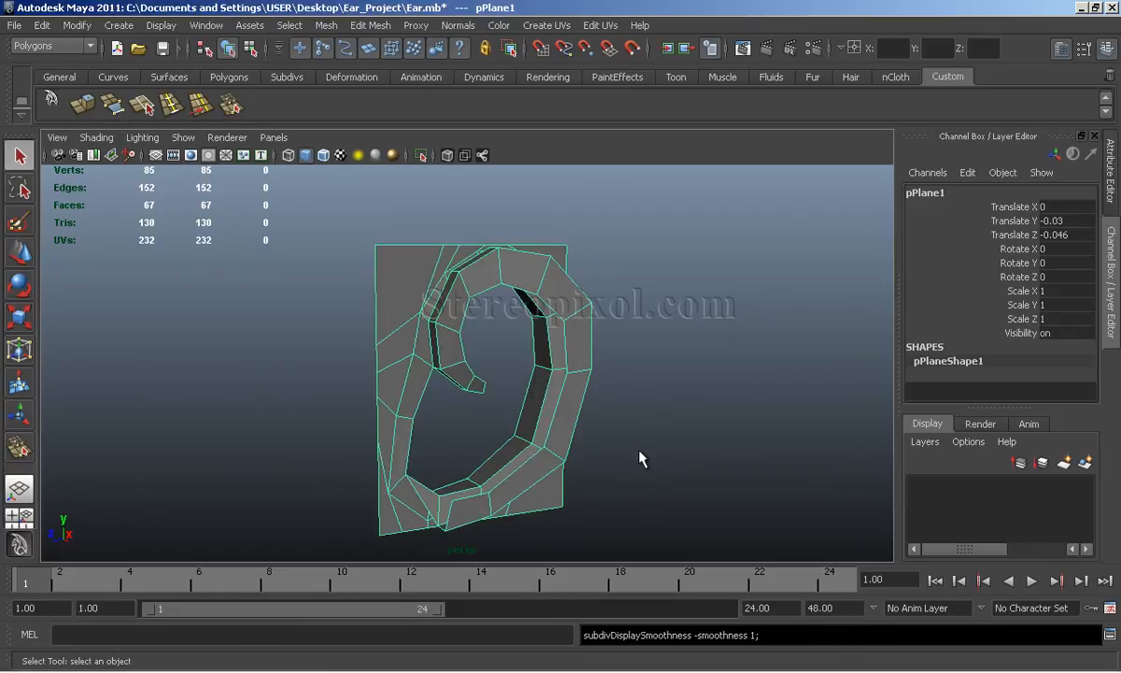
Zoom toward the helix's inner rim and select its border edges
left_click_drag(642, 458, 568, 403)
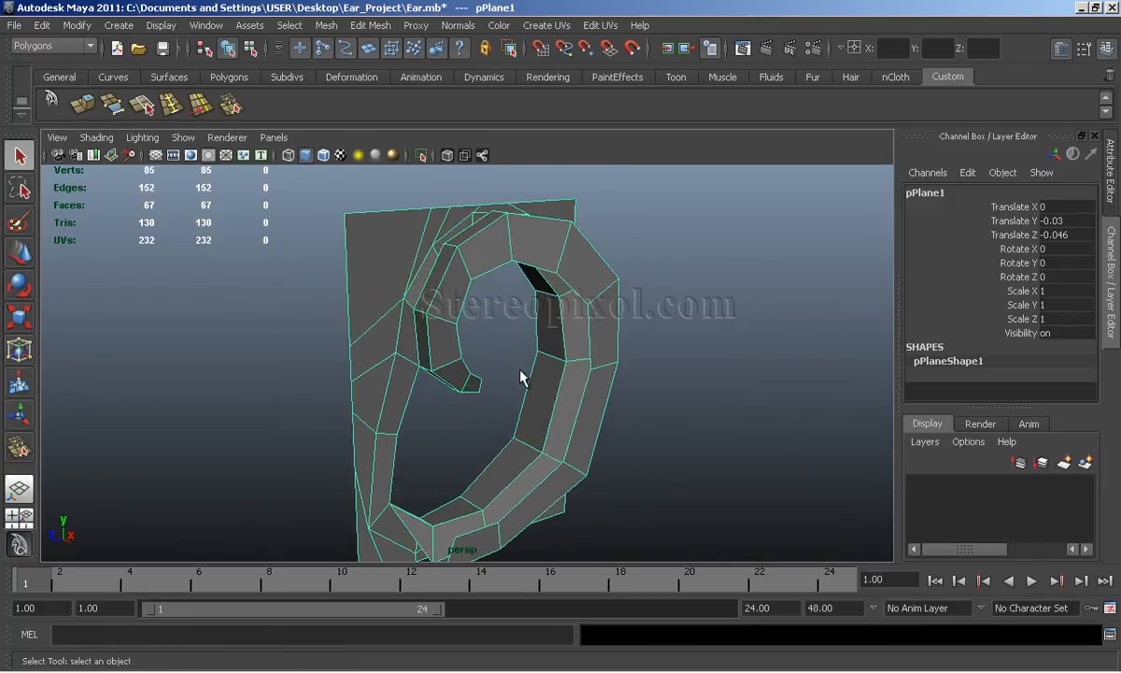
left_click_drag(523, 378, 457, 336)
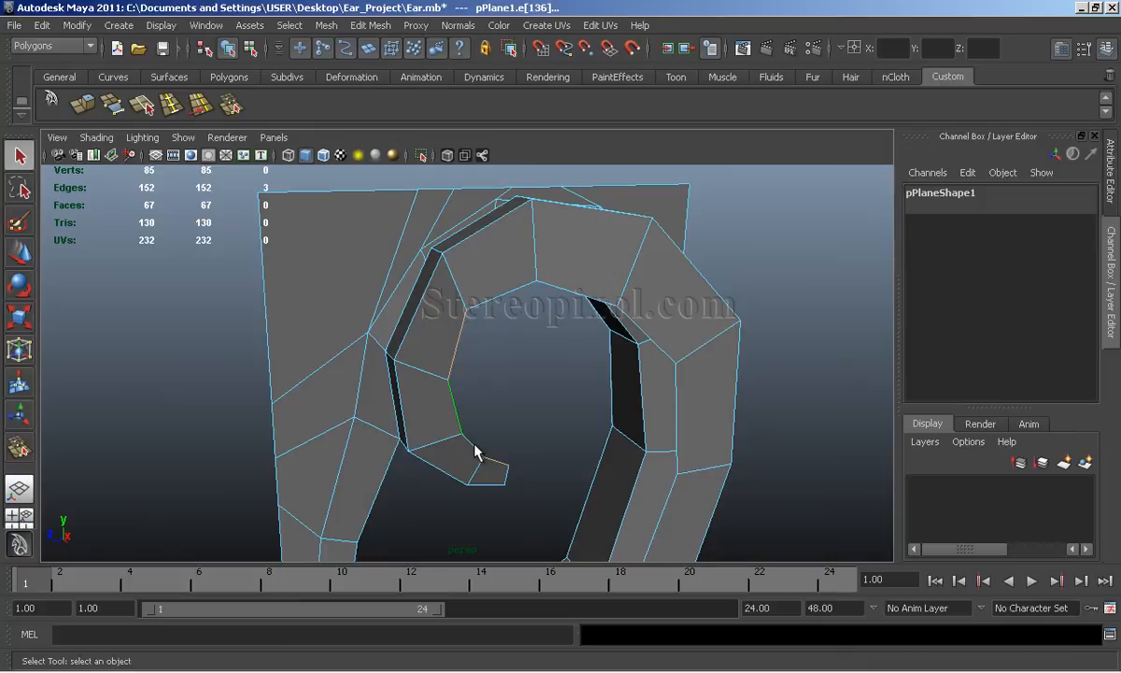
left_click(640, 332)
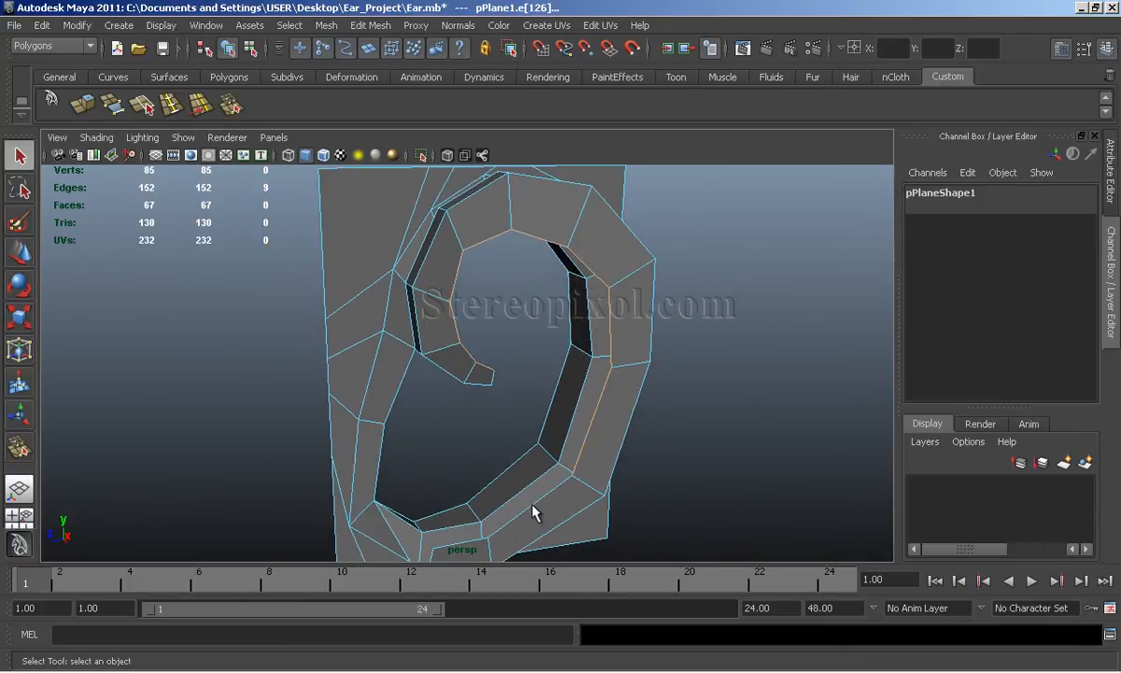
Extrude the selected helix inner-rim edges into a new face row and move it into place
left_click_drag(537, 511, 654, 469)
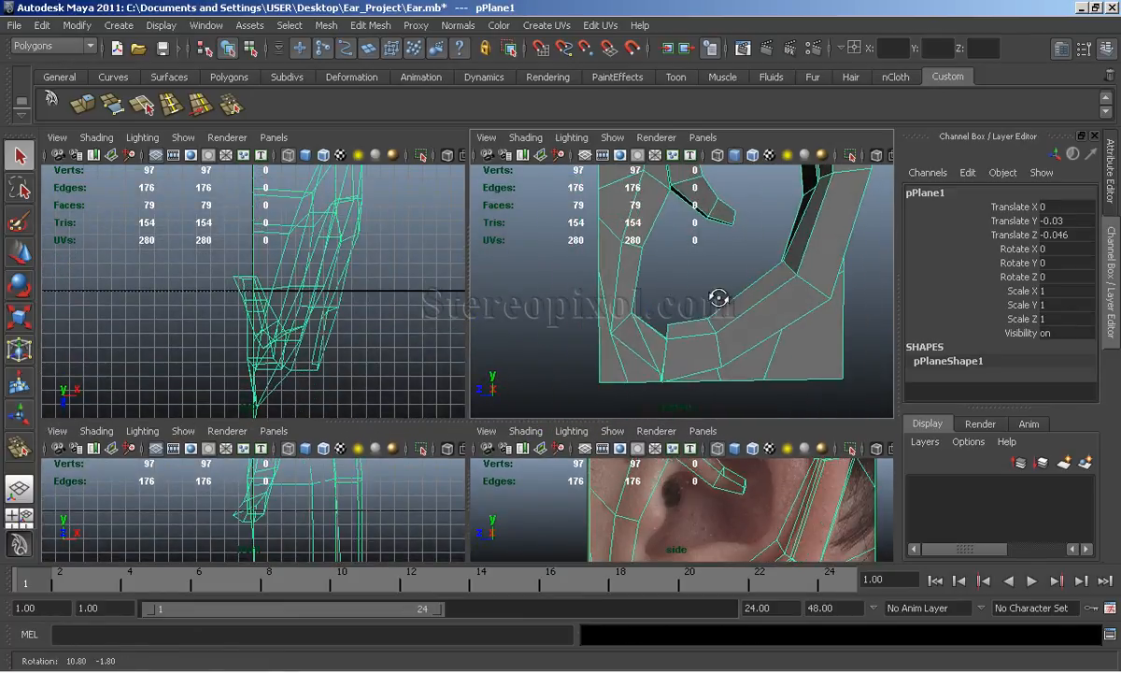
Extrude an edge strip toward the helix root and fit its new vertices onto the photo
left_click_drag(720, 297, 533, 284)
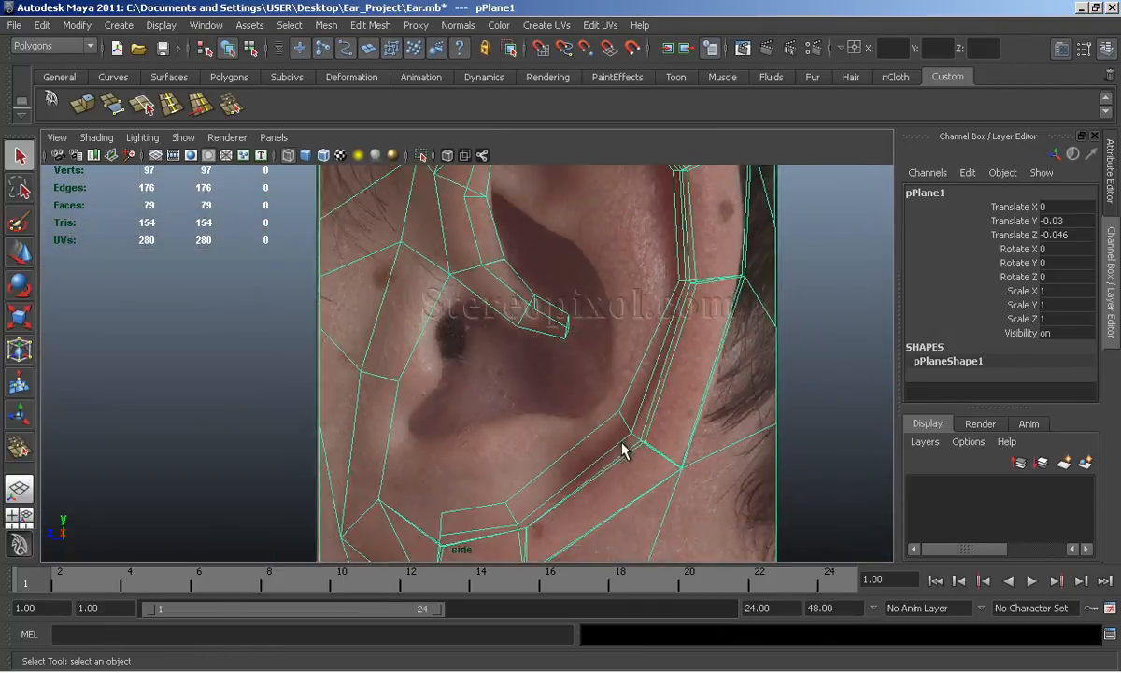
key("space")
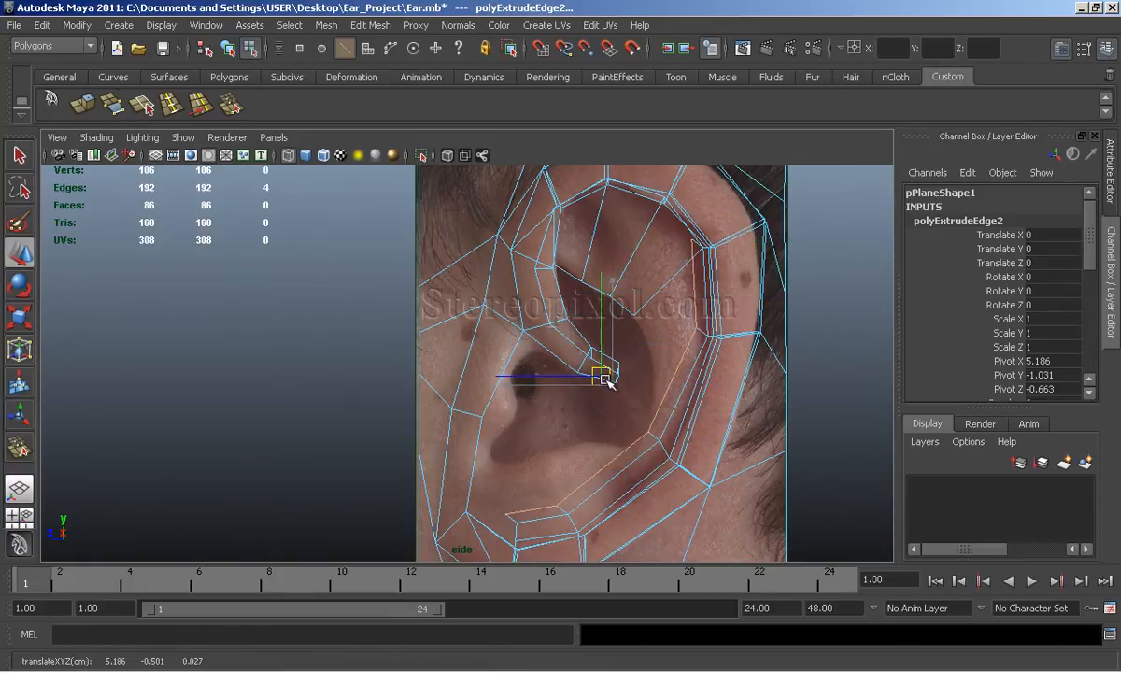
left_click_drag(602, 378, 635, 318)
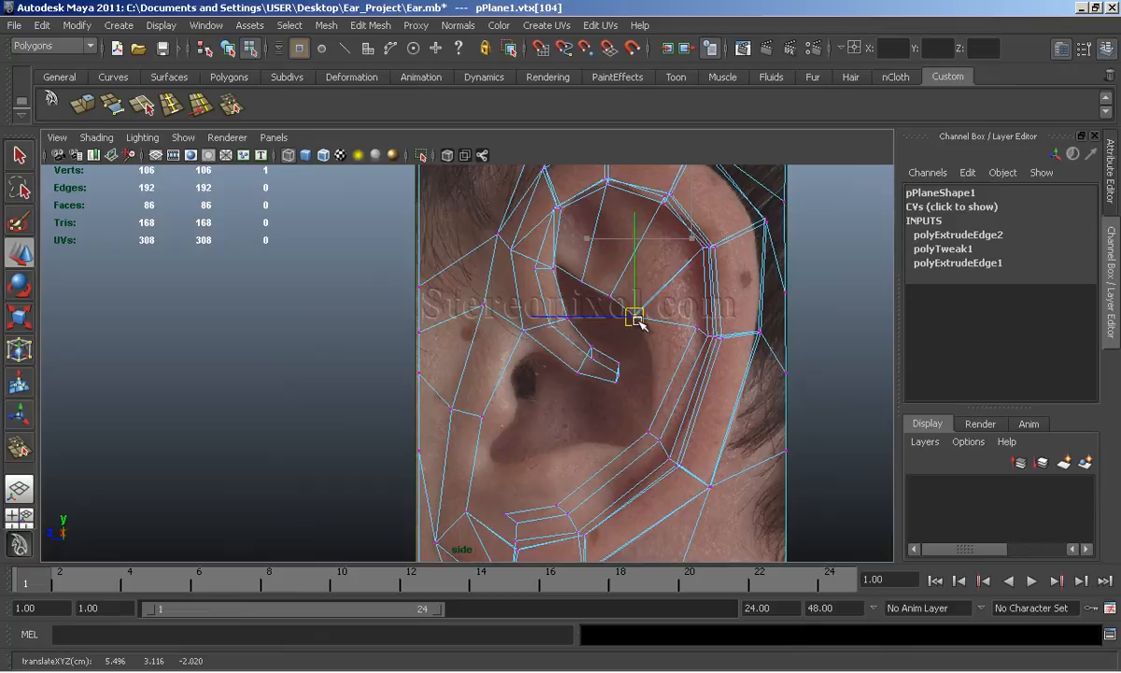
left_click_drag(634, 317, 556, 505)
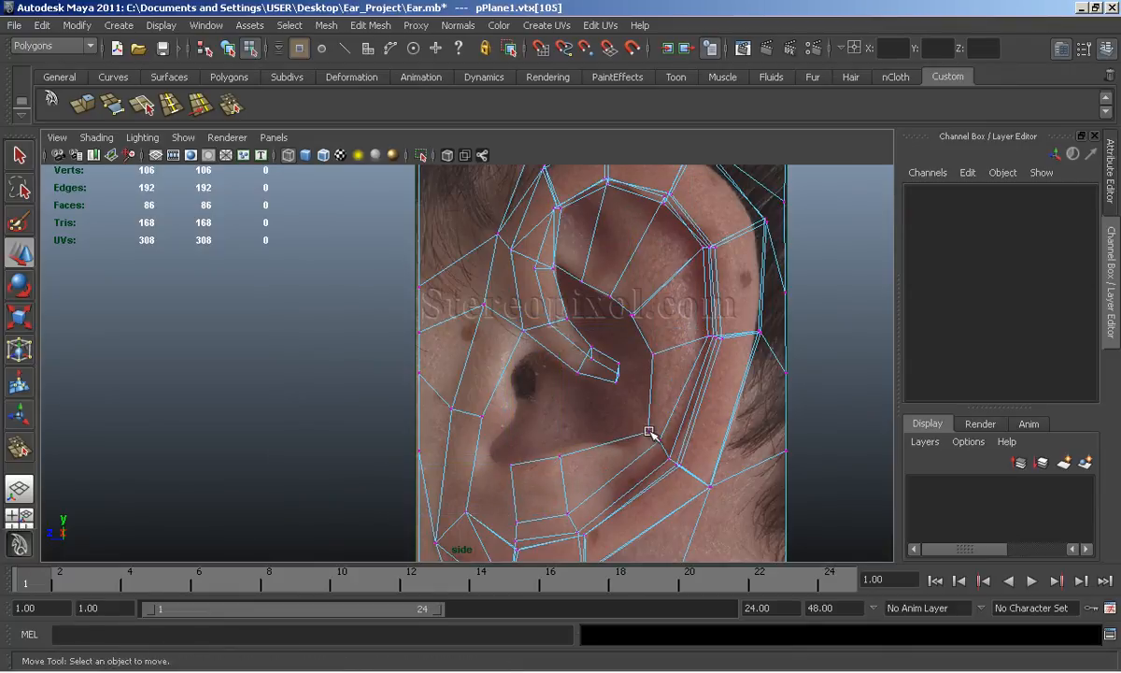
left_click_drag(652, 433, 652, 358)
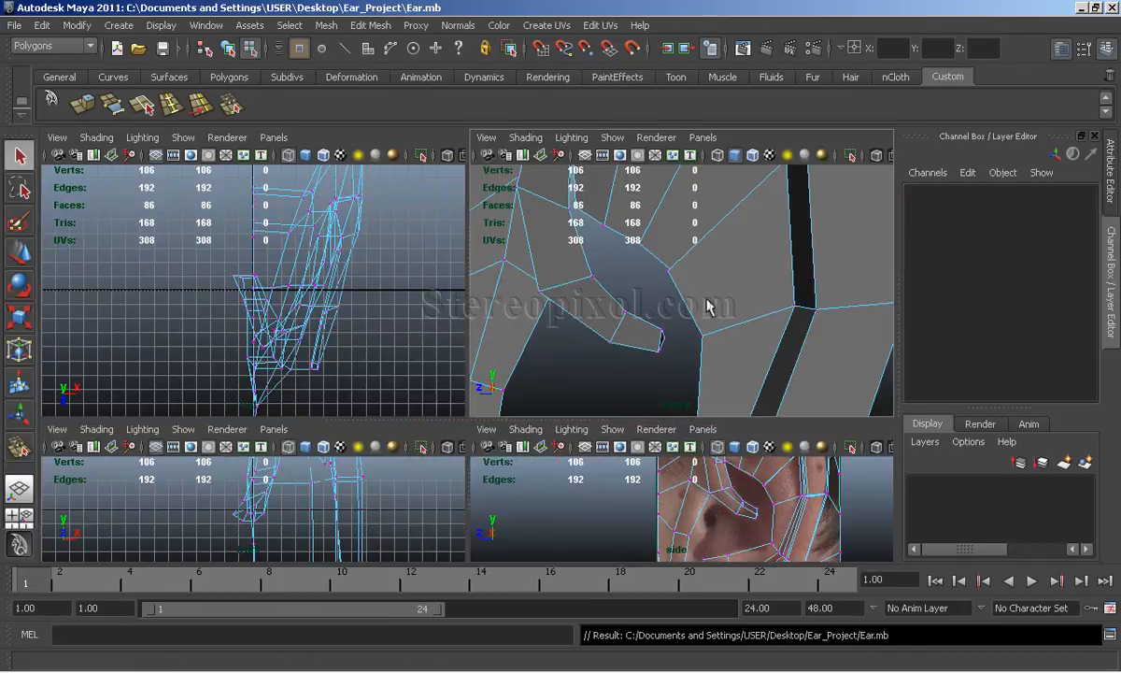
Weld the loose vertex to the helix and pull the new lower-back vertex down
left_click(369, 25)
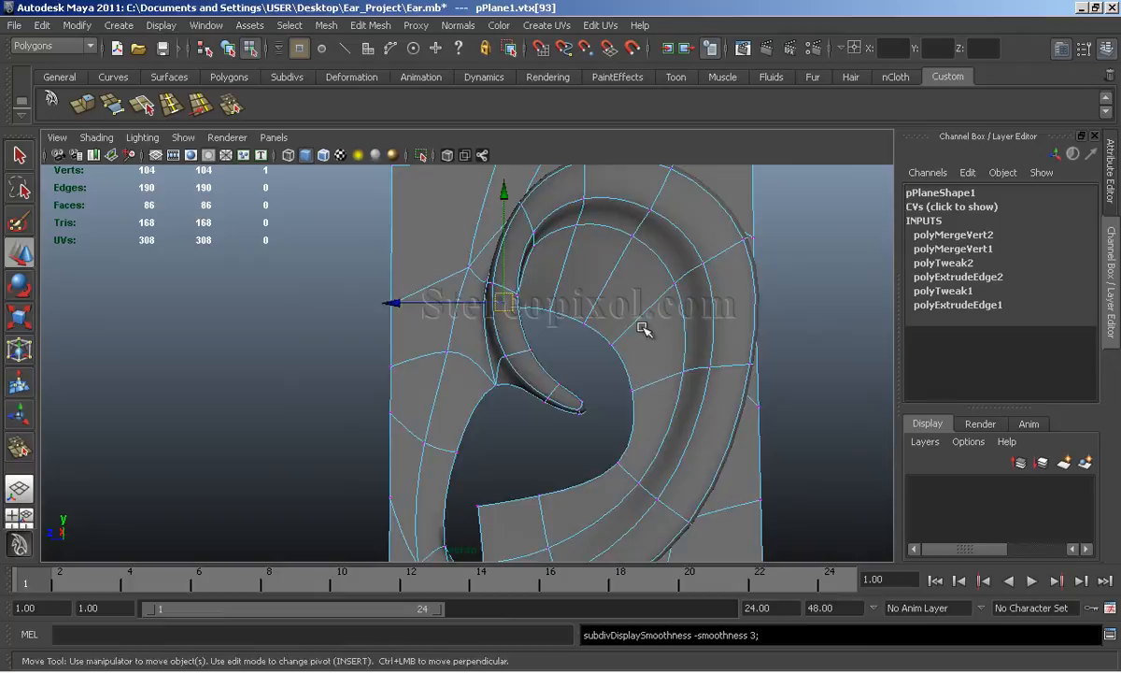
left_click_drag(645, 327, 481, 350)
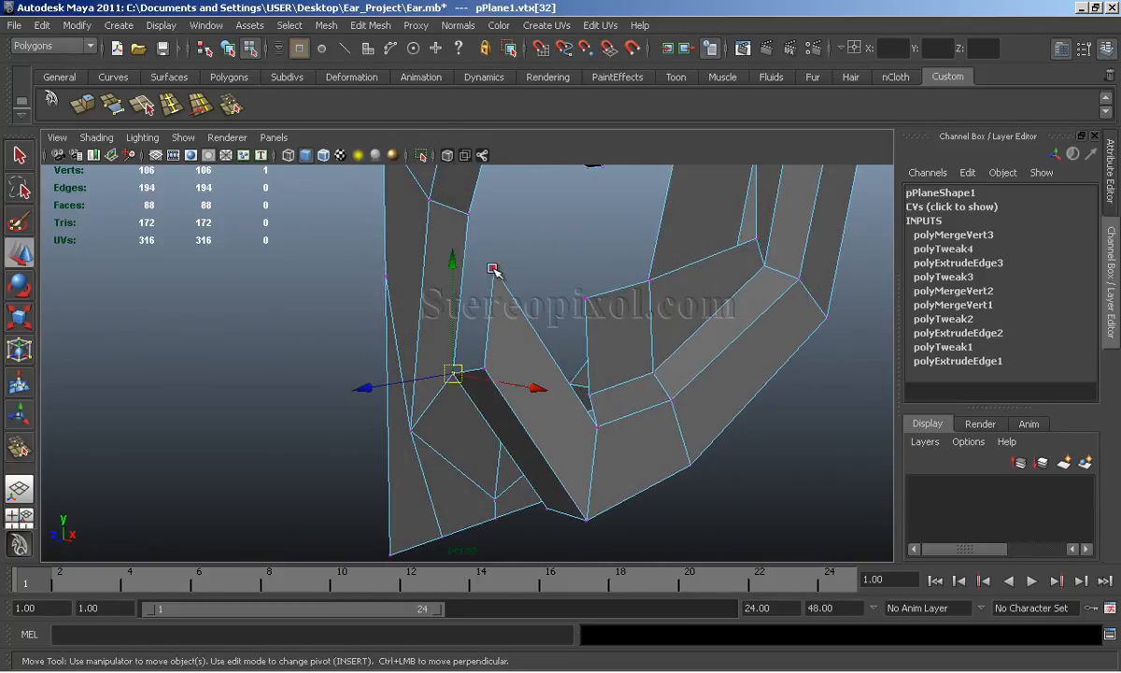
left_click_drag(495, 271, 476, 425)
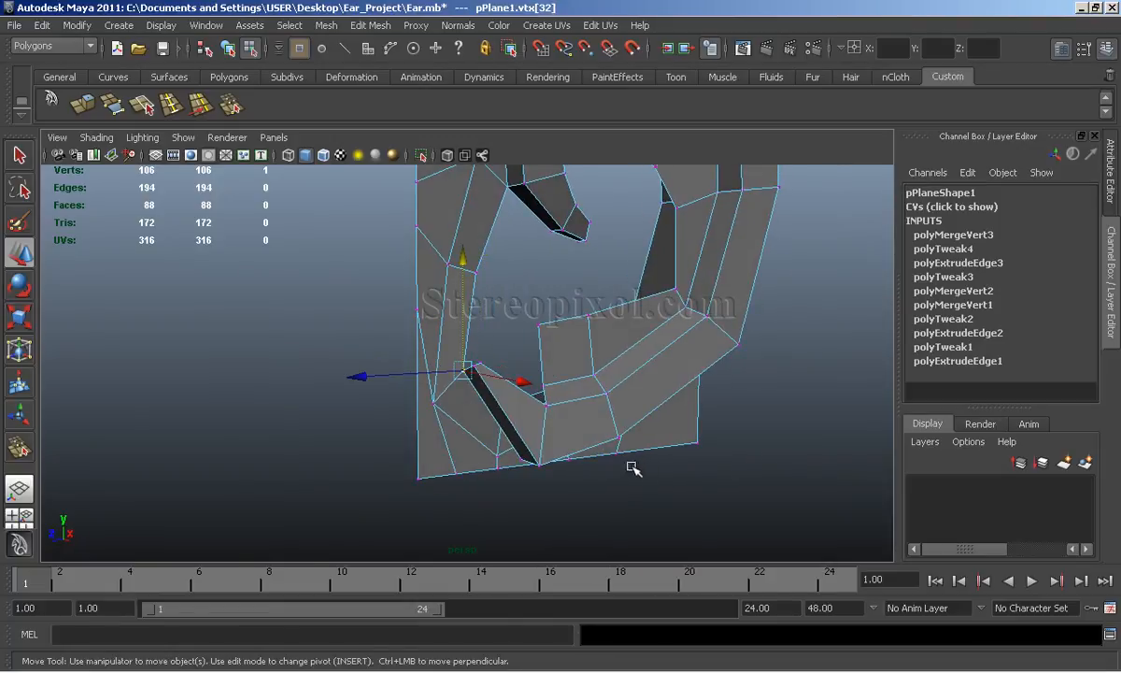
key("space")
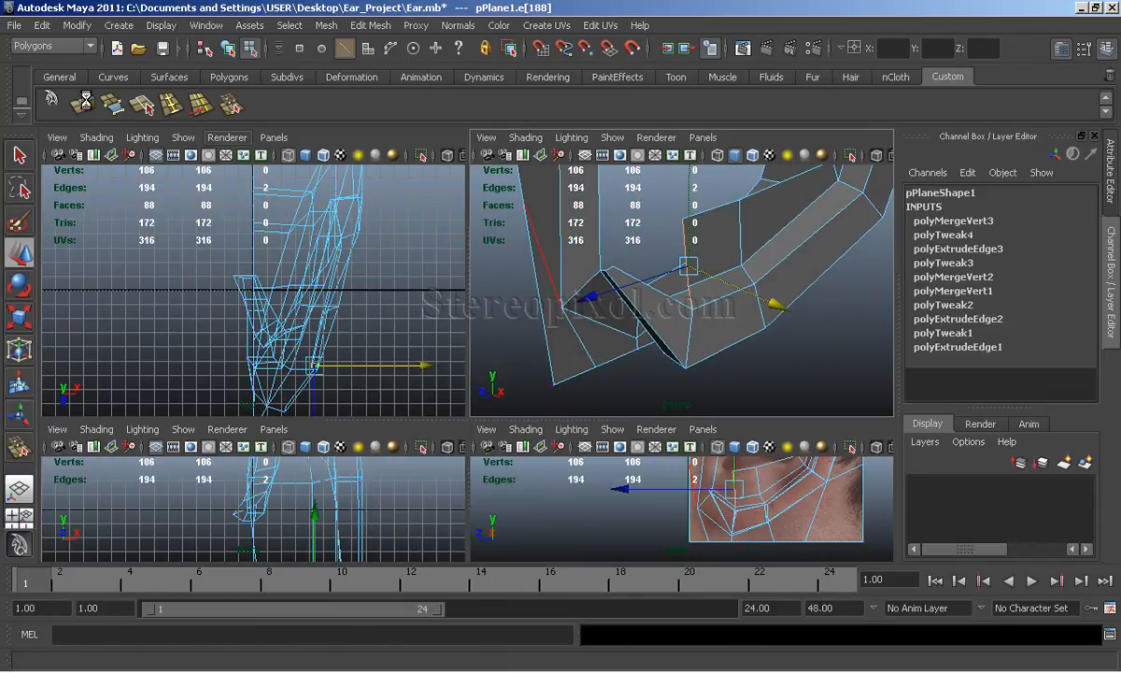
Extrude and collapse the two lower-back edges, then fit the vertex to the photo contour
left_click(370, 25)
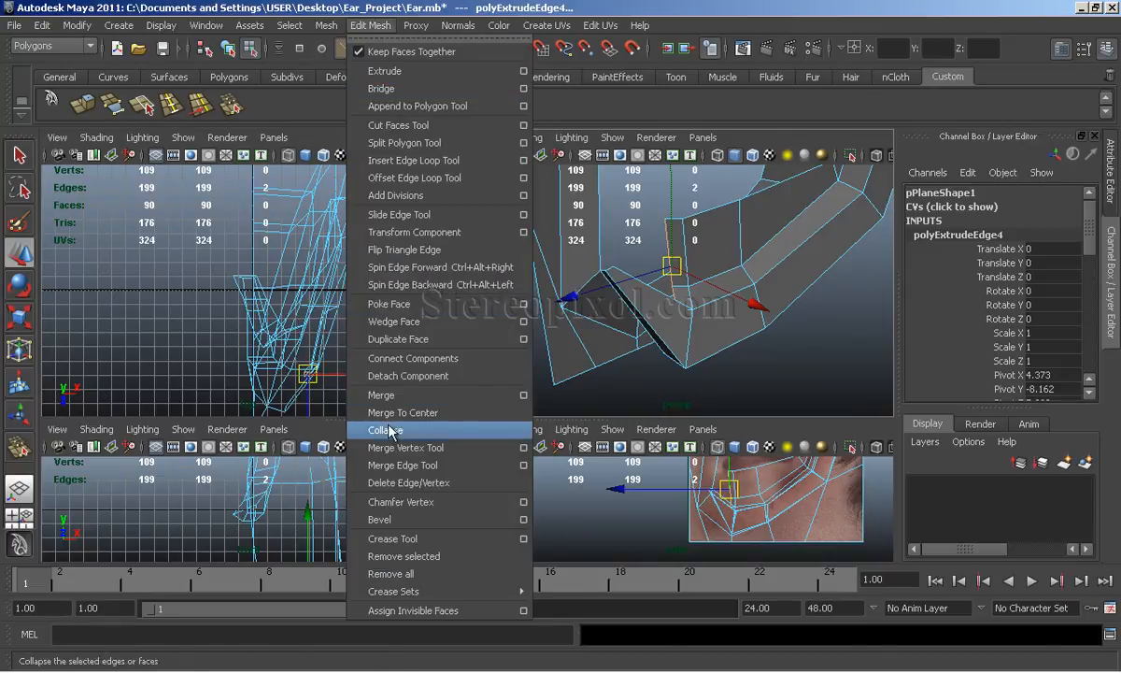
left_click(385, 430)
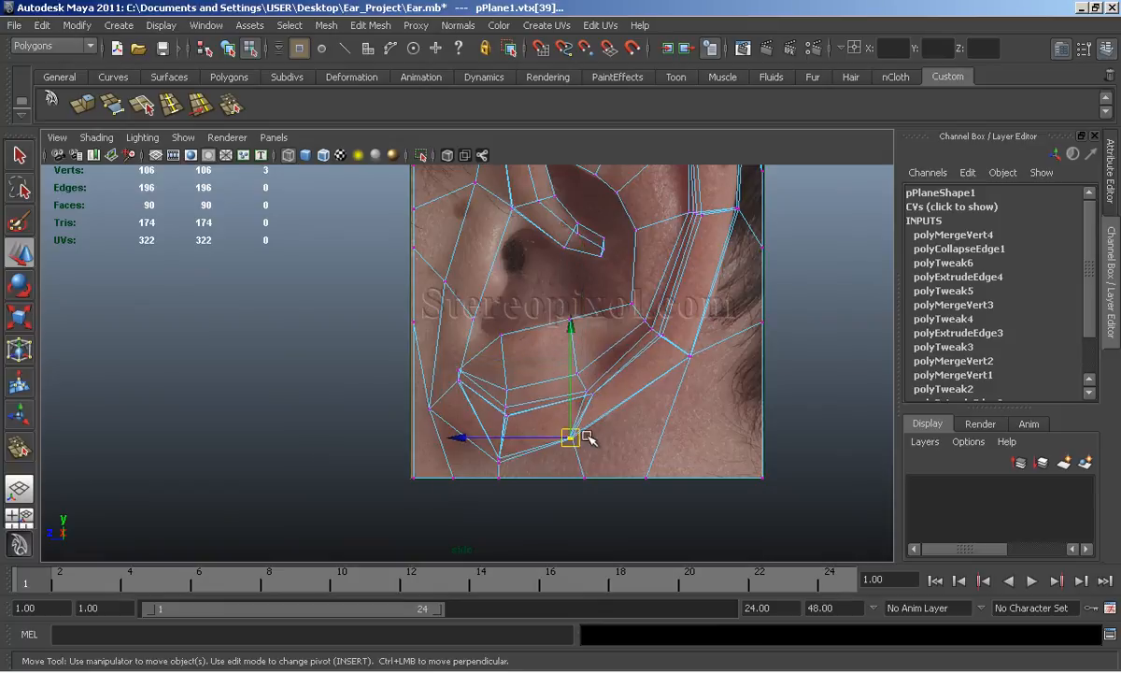
left_click_drag(569, 436, 598, 350)
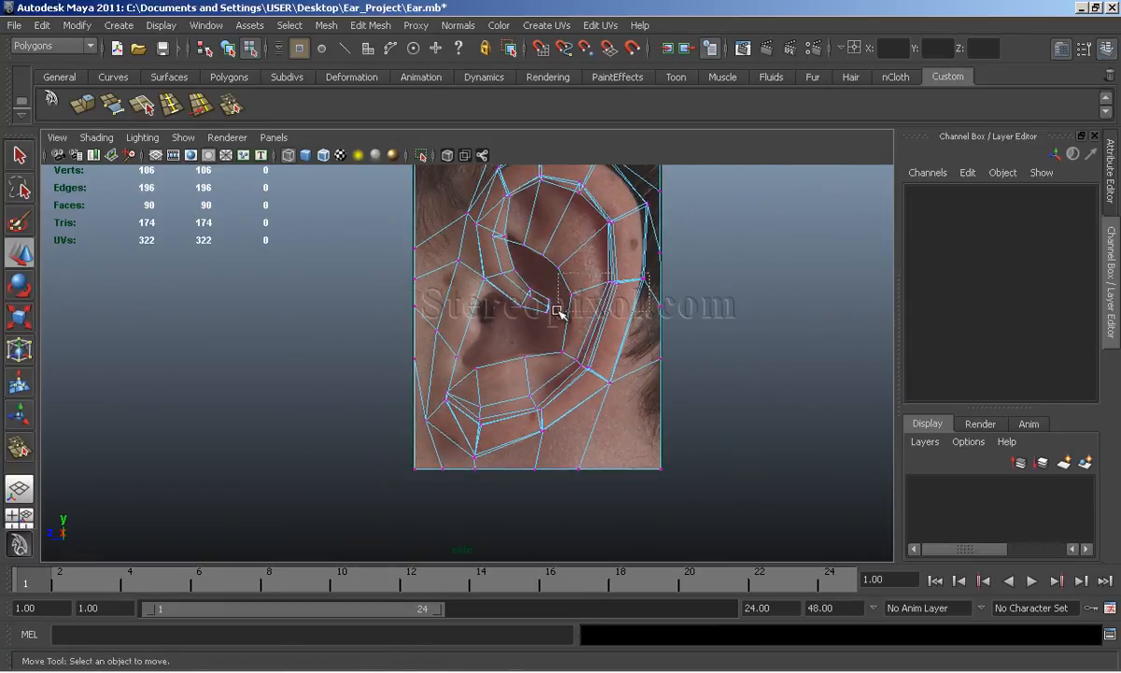
left_click_drag(561, 313, 579, 294)
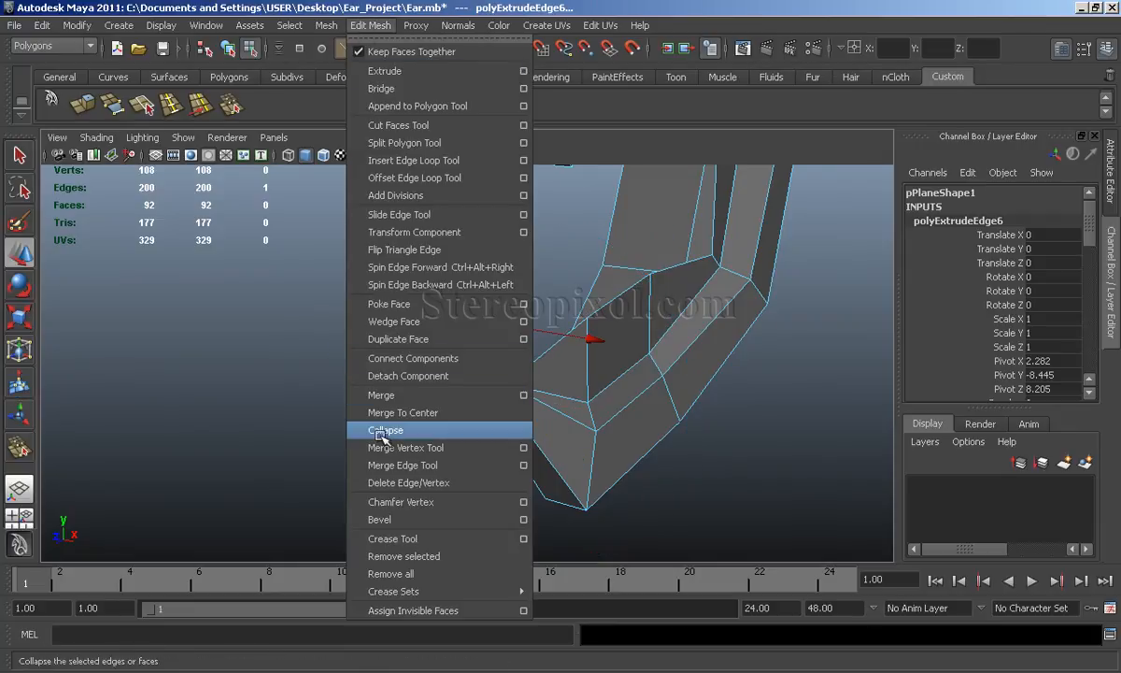
Collapse the newest extruded edge and inspect the concha opening in smooth preview
left_click(386, 429)
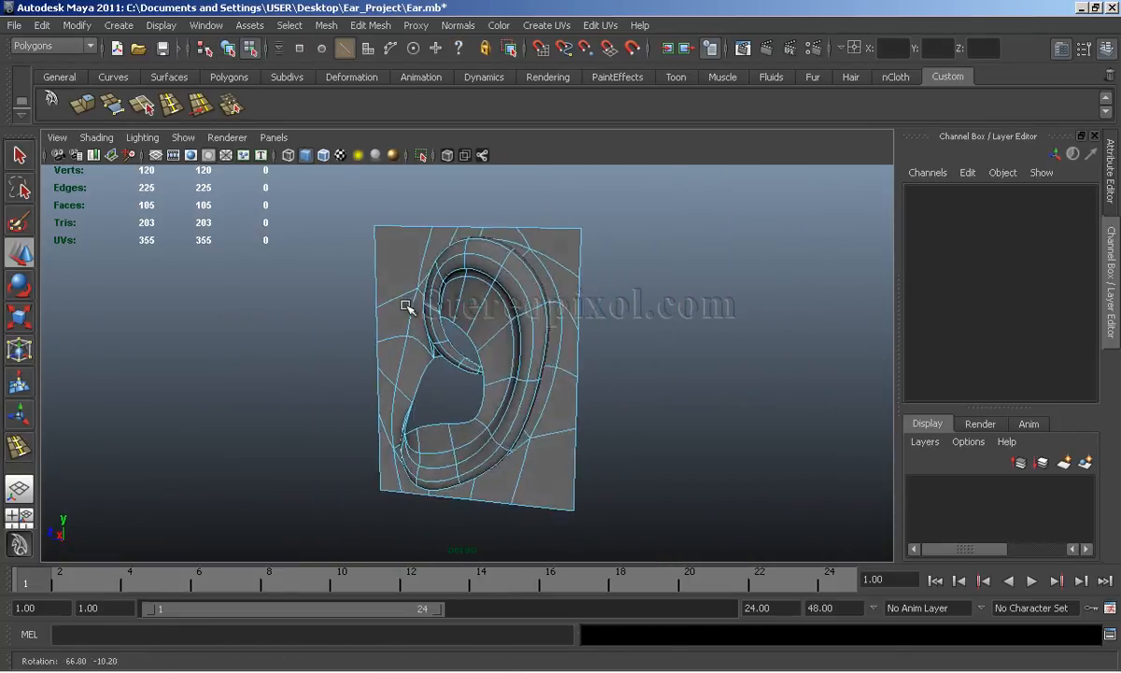
left_click_drag(406, 306, 591, 337)
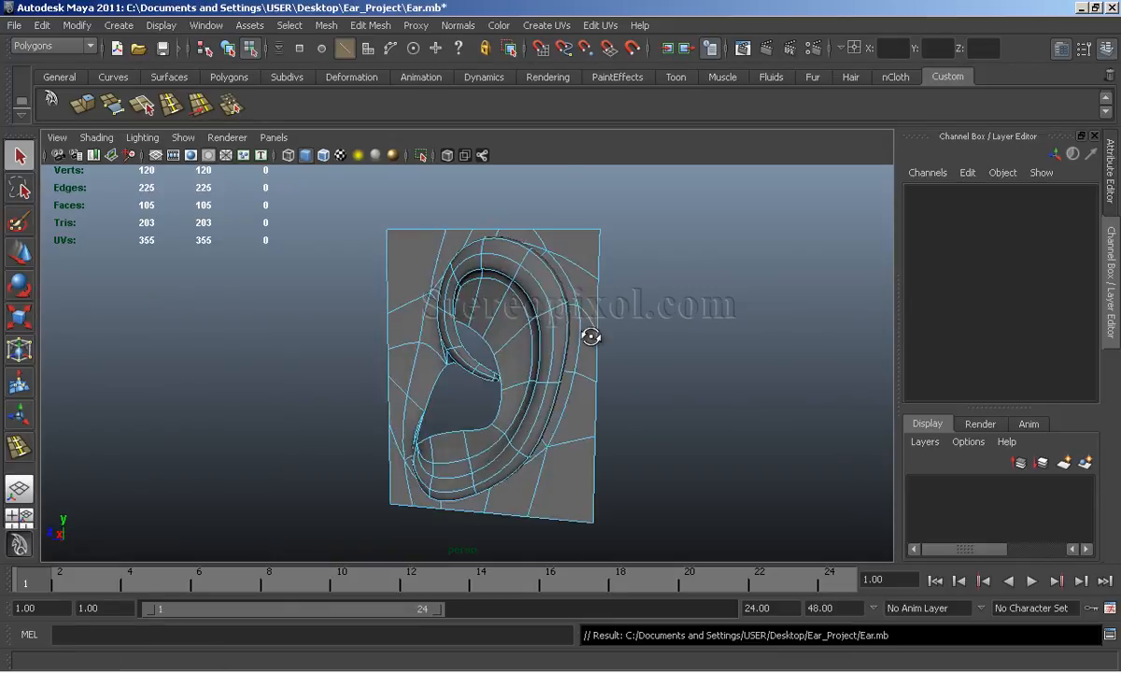
left_click_drag(591, 336, 570, 391)
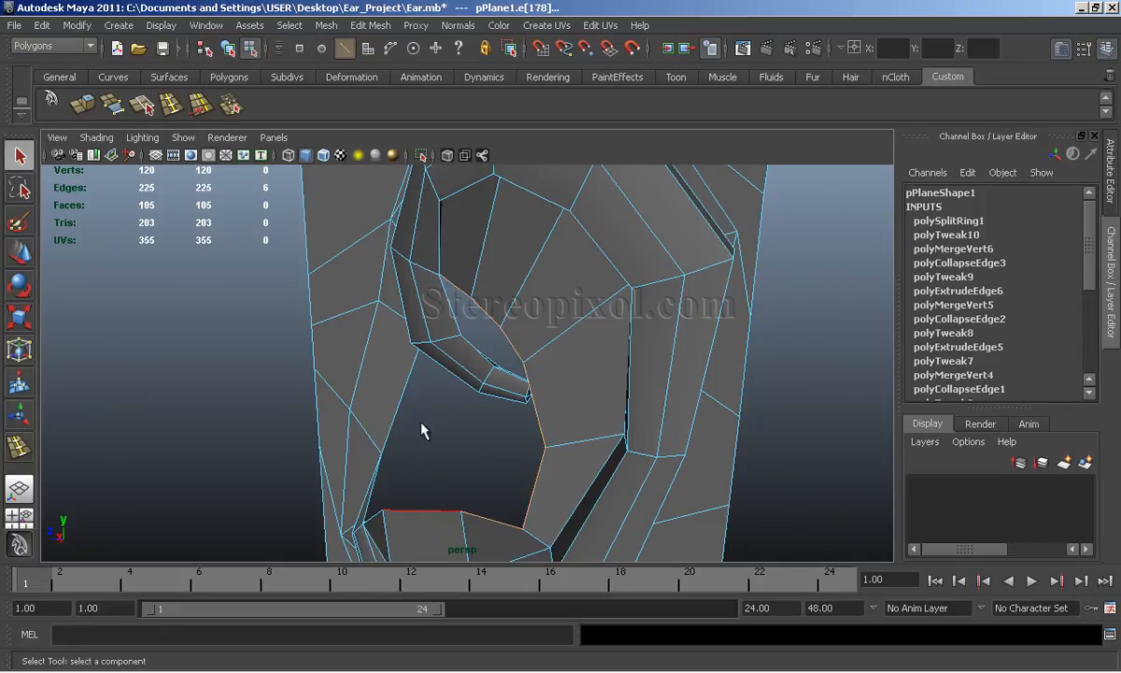
Extrude the concha border edges inward and drag the new vertices toward the photo
left_click_drag(420, 430, 477, 406)
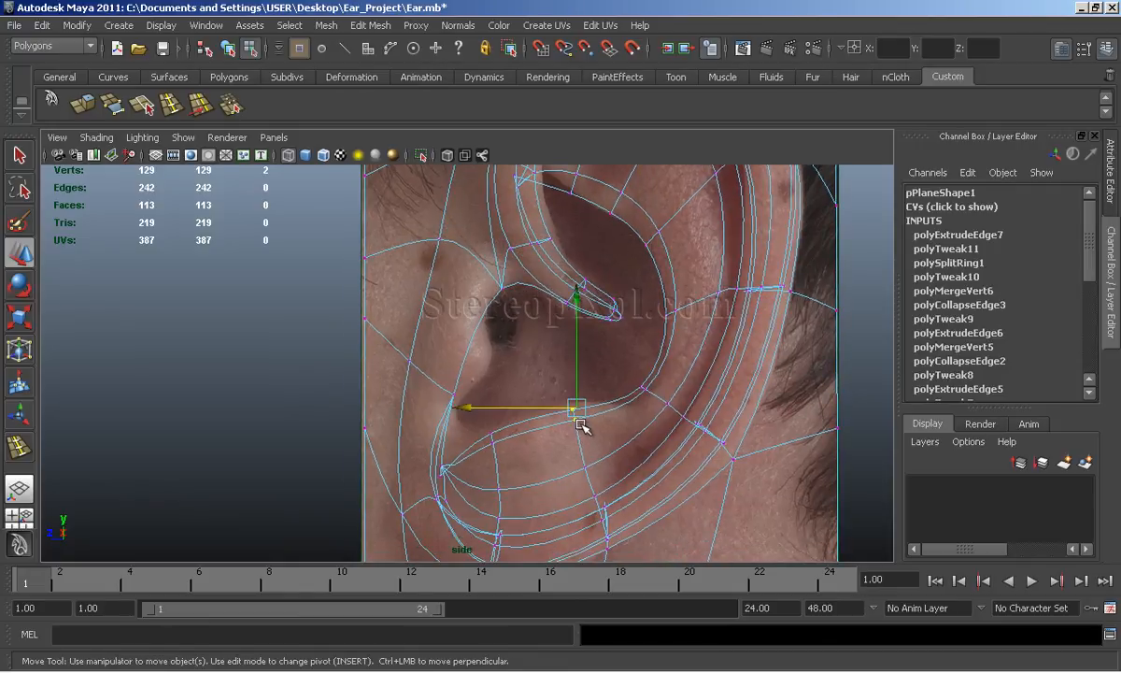
Weld the stray concha vertex and move the concha vertices to match the photo's rim
left_click_drag(576, 406, 467, 406)
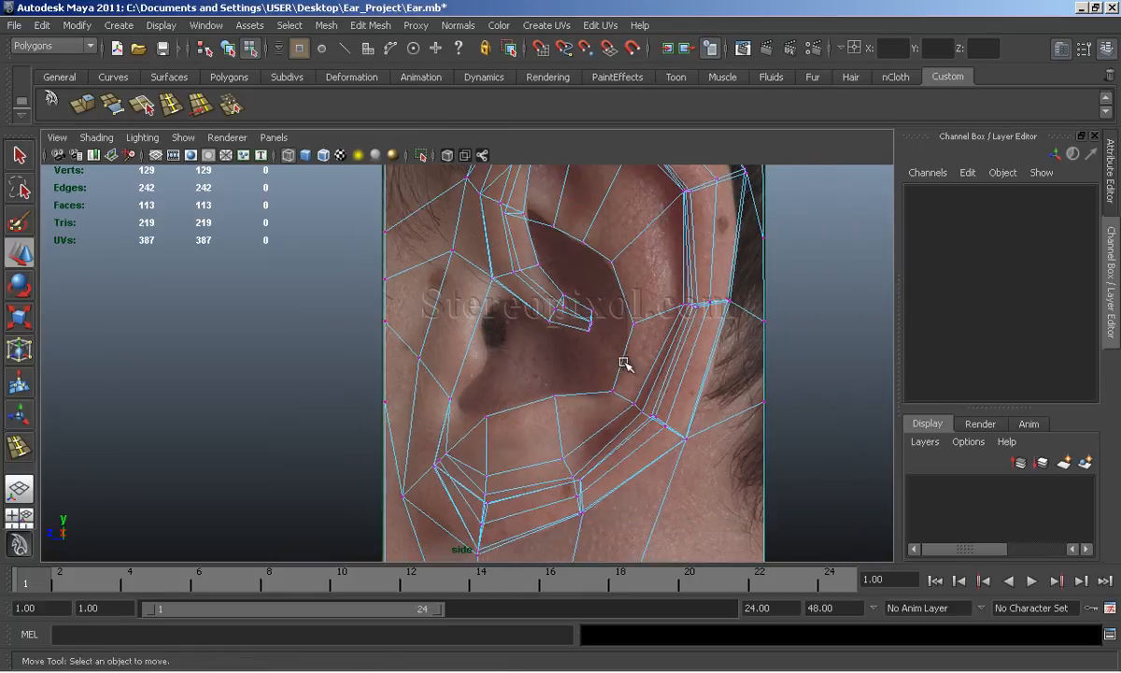
key("space")
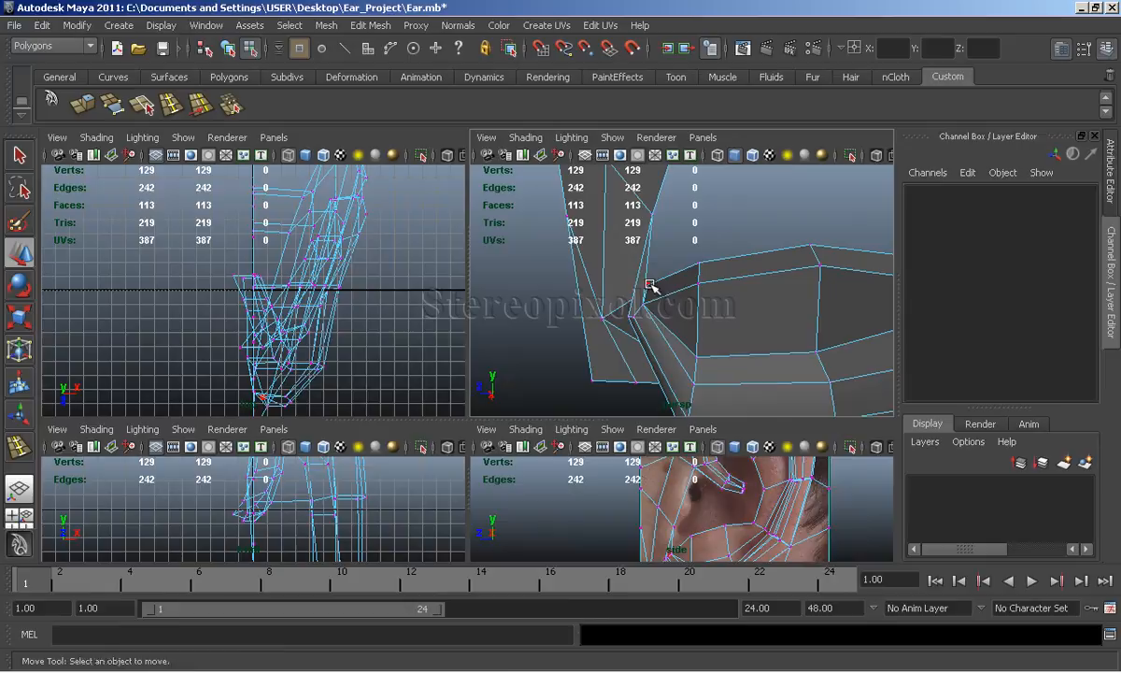
left_click(651, 285)
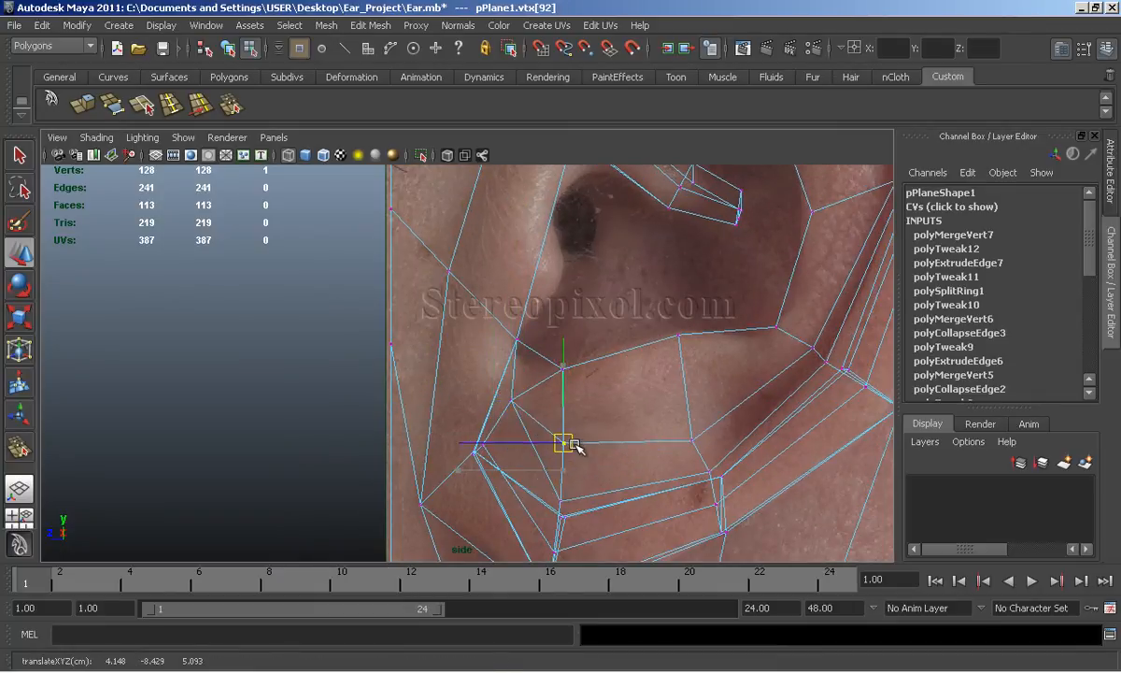
left_click_drag(565, 444, 668, 467)
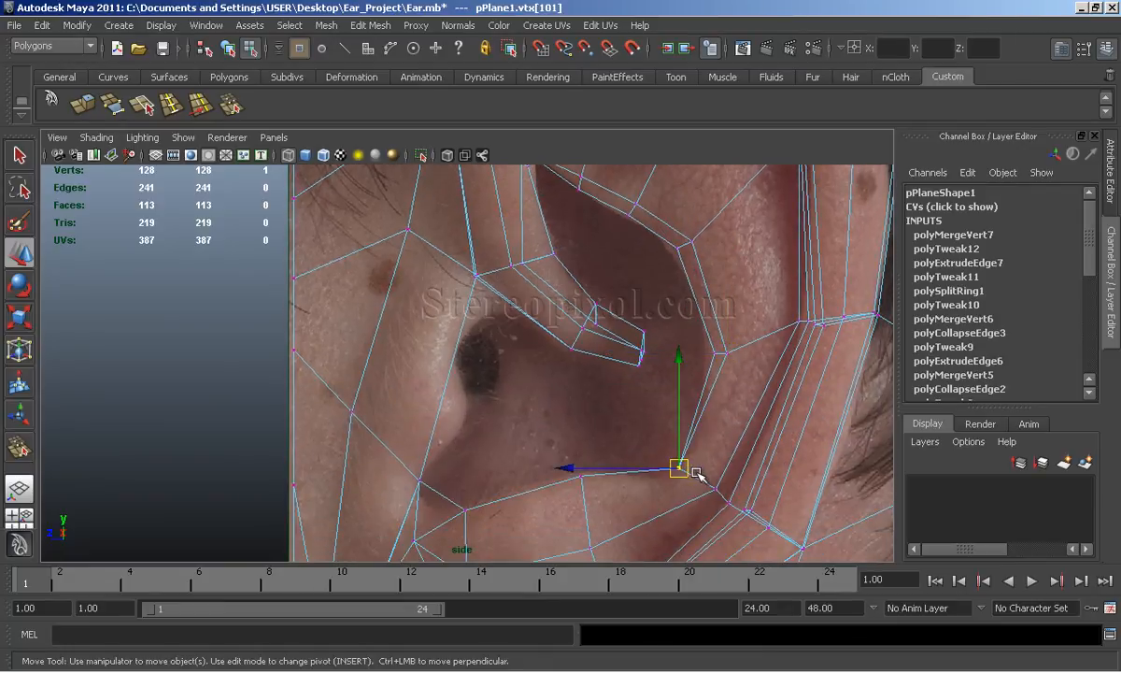
left_click_drag(679, 467, 586, 488)
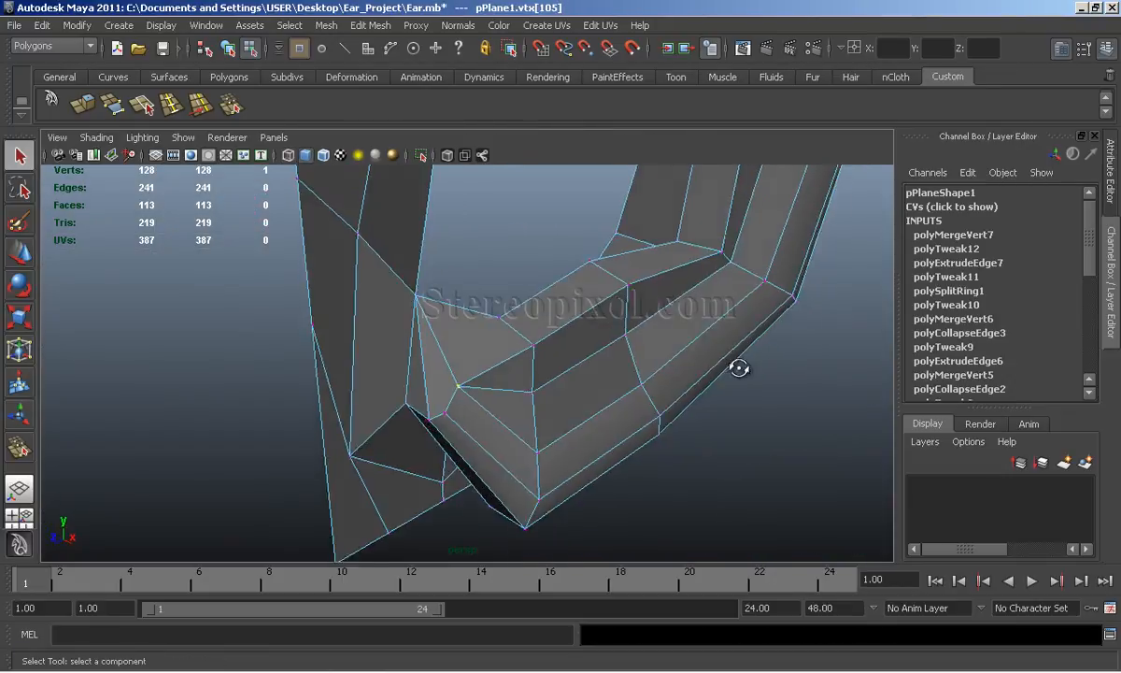
left_click_drag(738, 367, 499, 334)
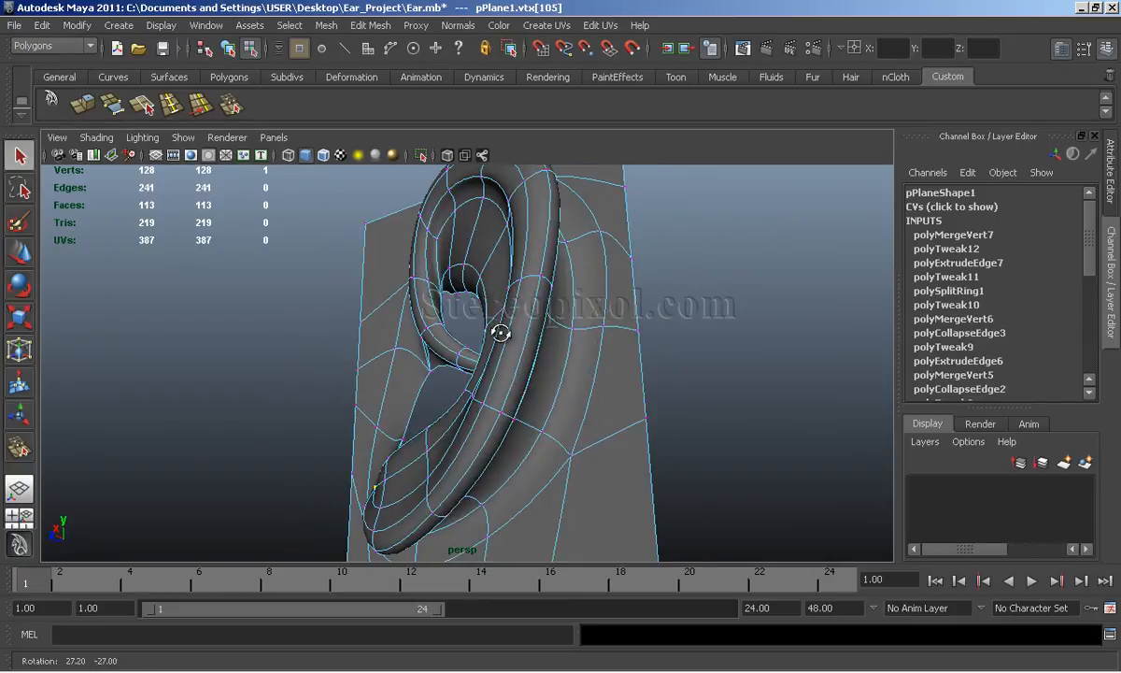
left_click_drag(500, 333, 654, 333)
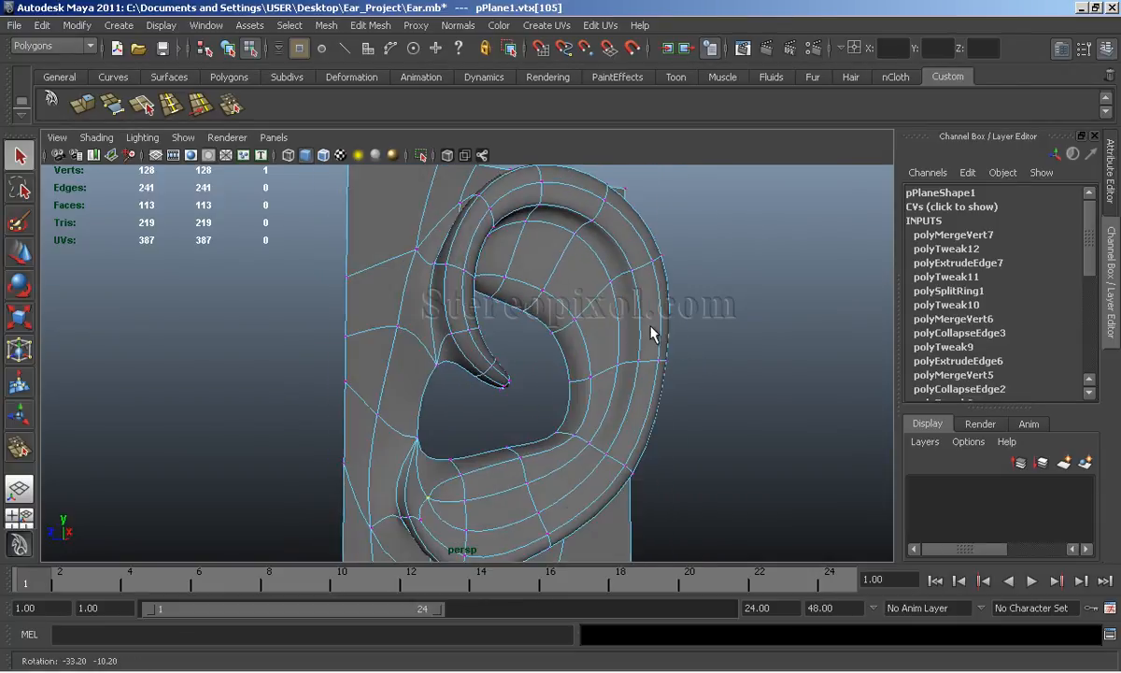
left_click_drag(654, 334, 663, 359)
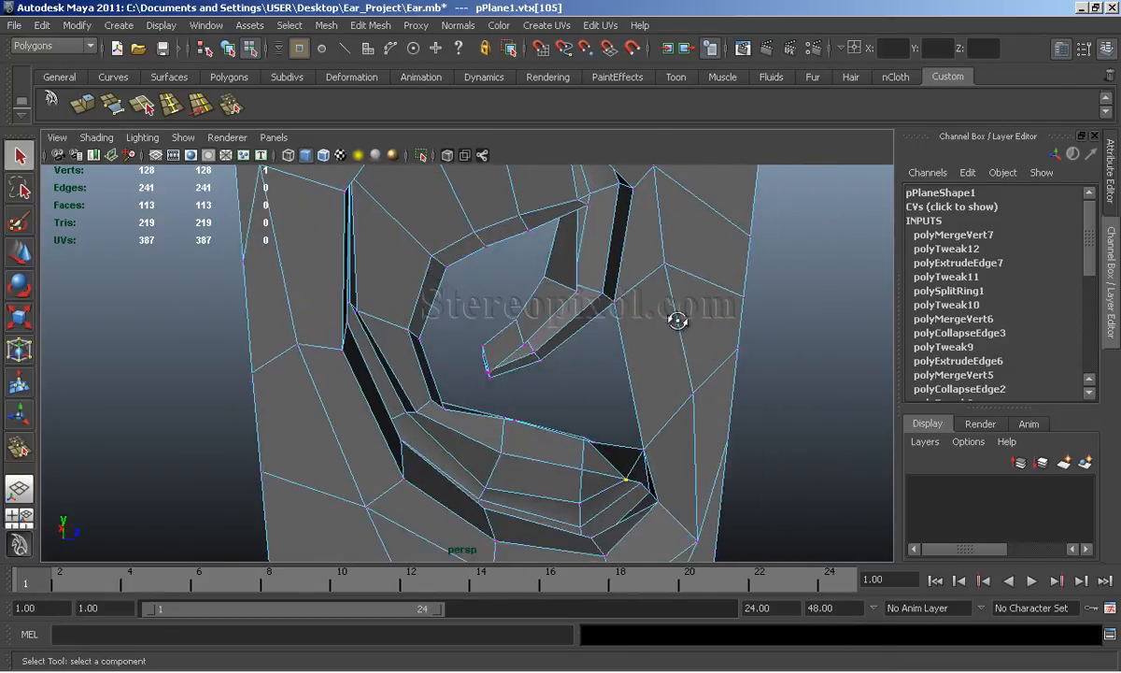
left_click_drag(677, 320, 525, 299)
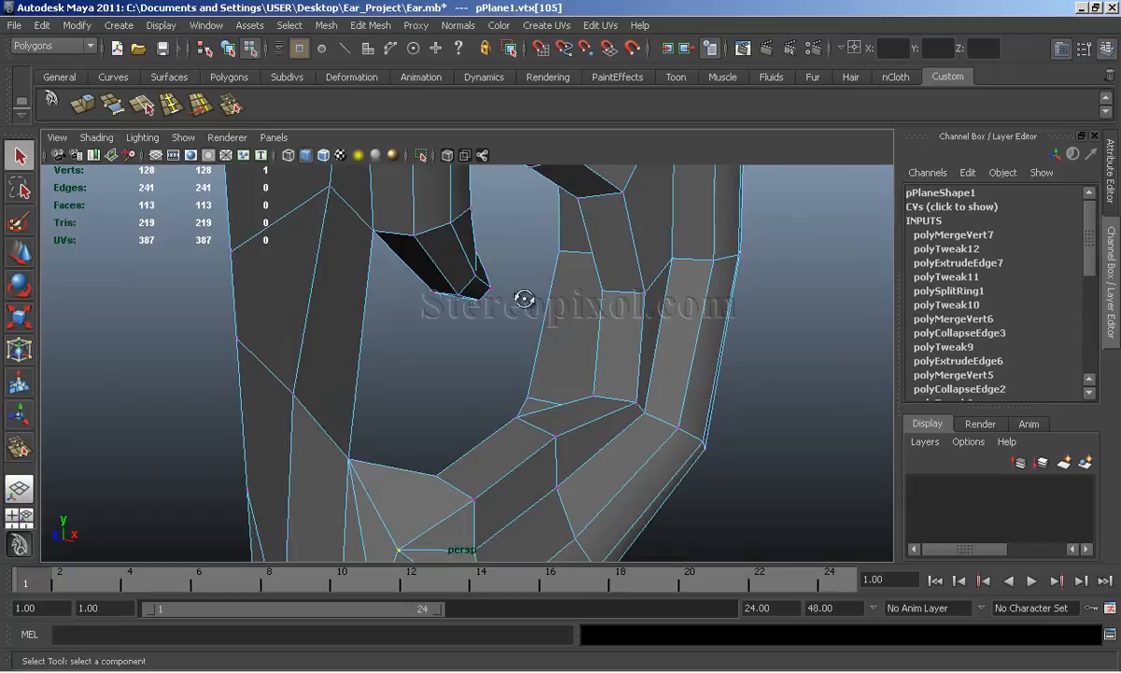
left_click_drag(525, 299, 302, 324)
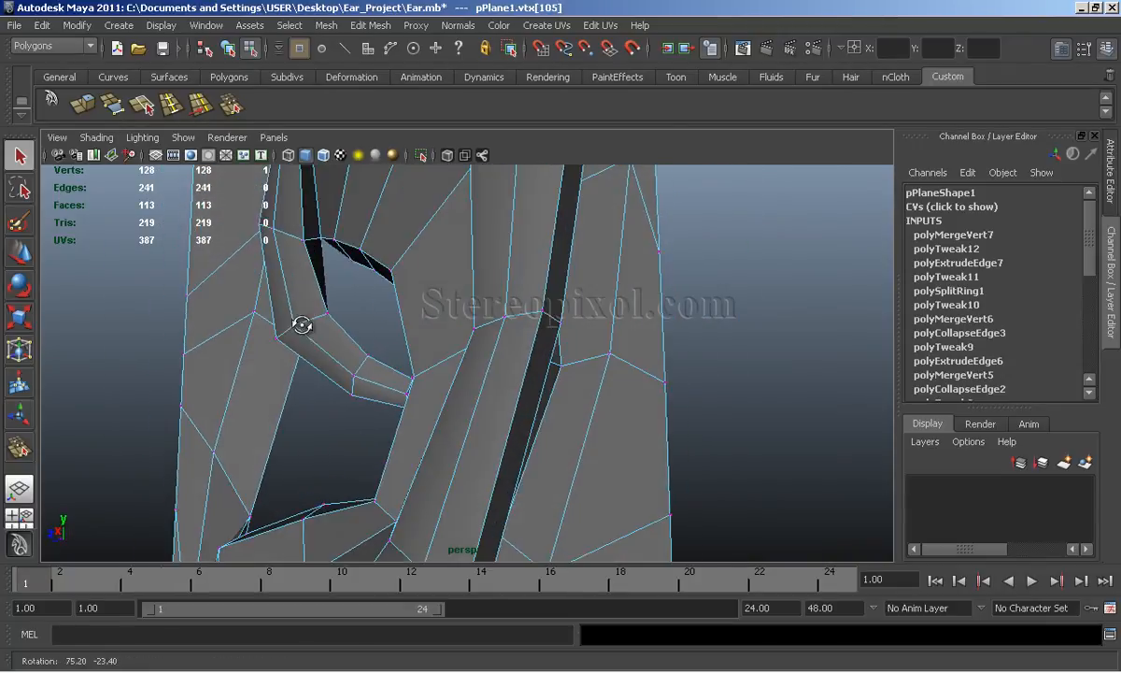
left_click_drag(302, 324, 624, 352)
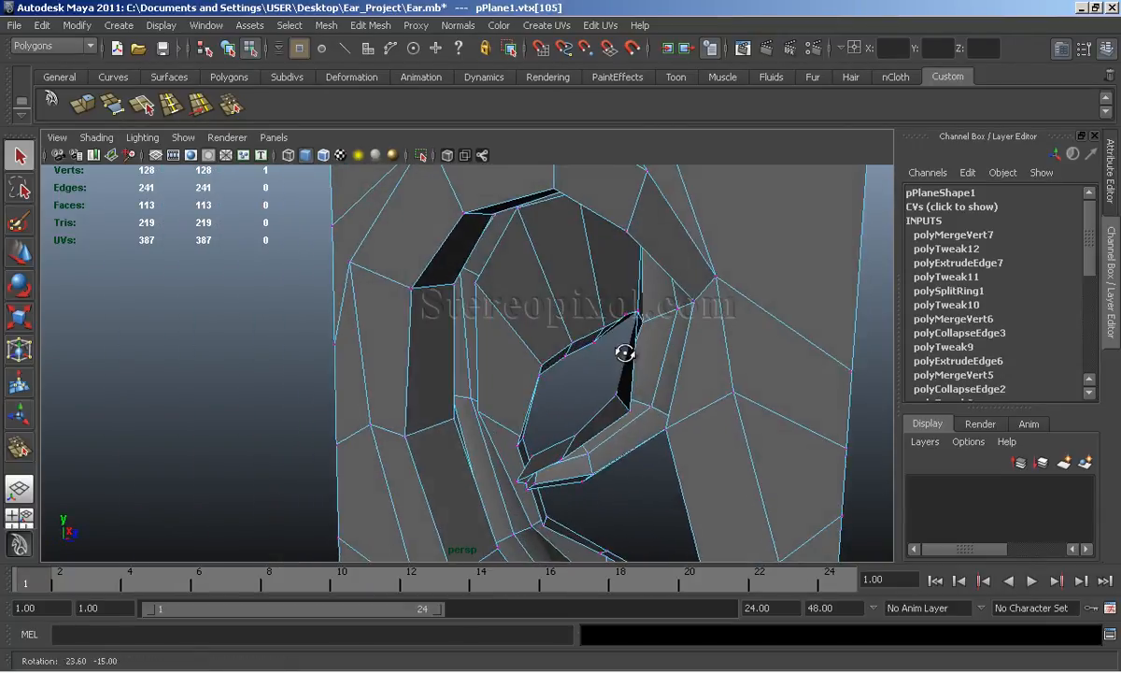
left_click_drag(624, 352, 689, 383)
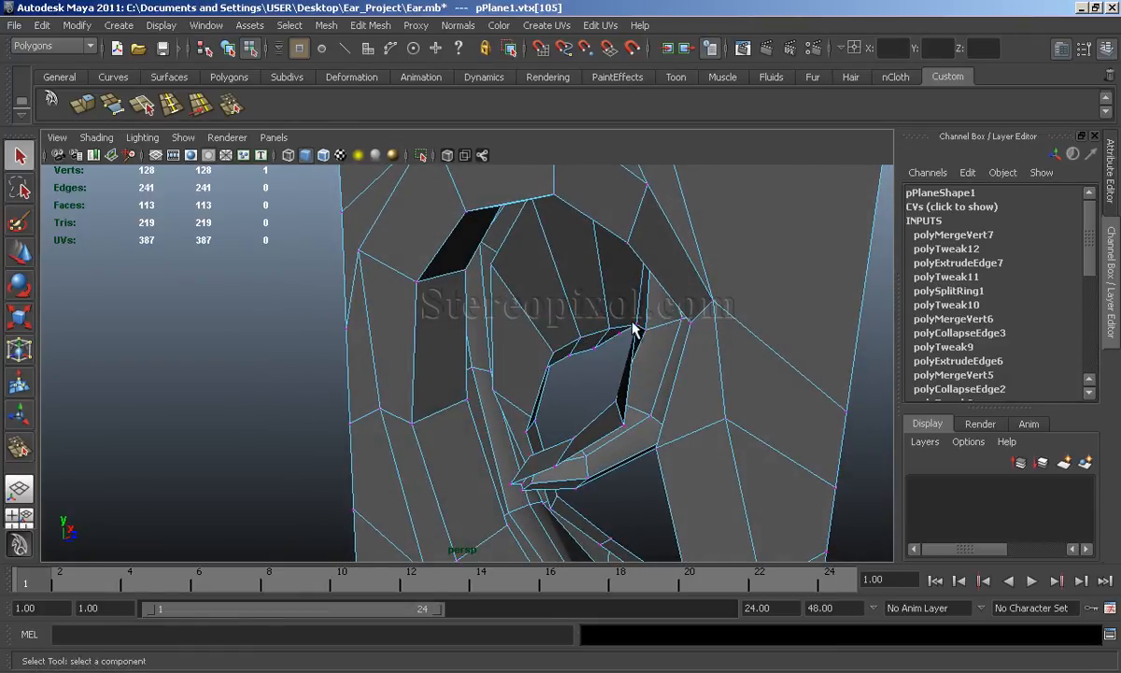
left_click_drag(635, 327, 584, 432)
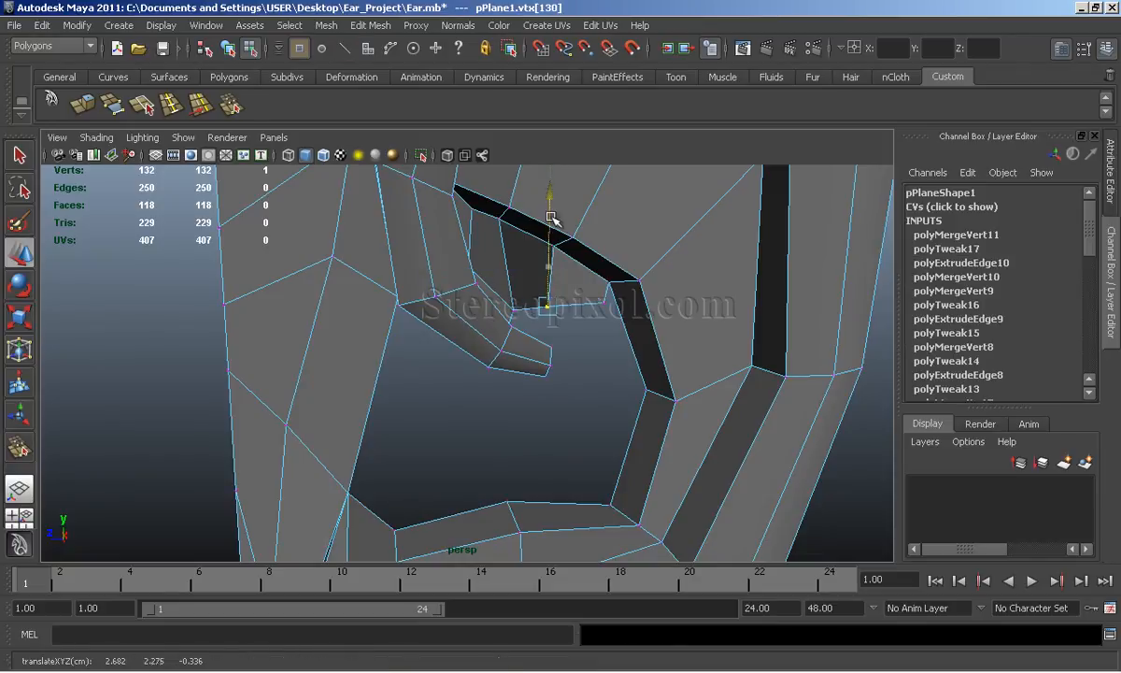
Pull the extruded ridge edge's vertex upward to shape the new faces
left_click_drag(549, 220, 535, 271)
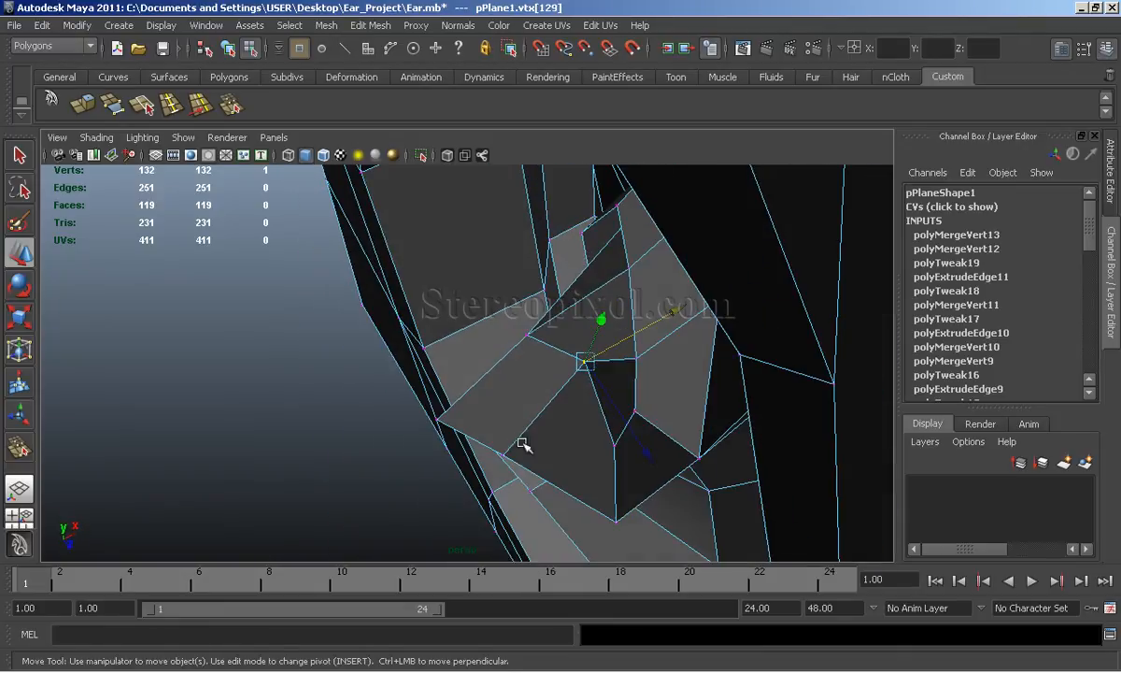
Reposition the ridge-tip vertices and orbit to check the smoothed ridge shape
left_click_drag(583, 359, 621, 290)
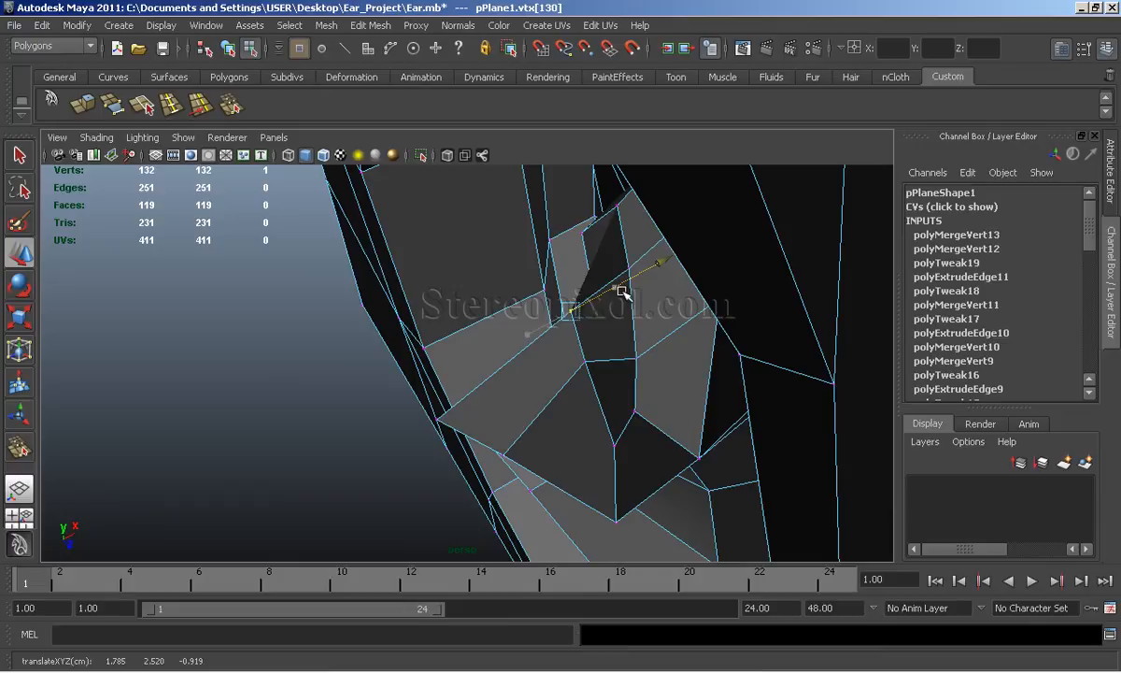
left_click_drag(621, 276, 435, 416)
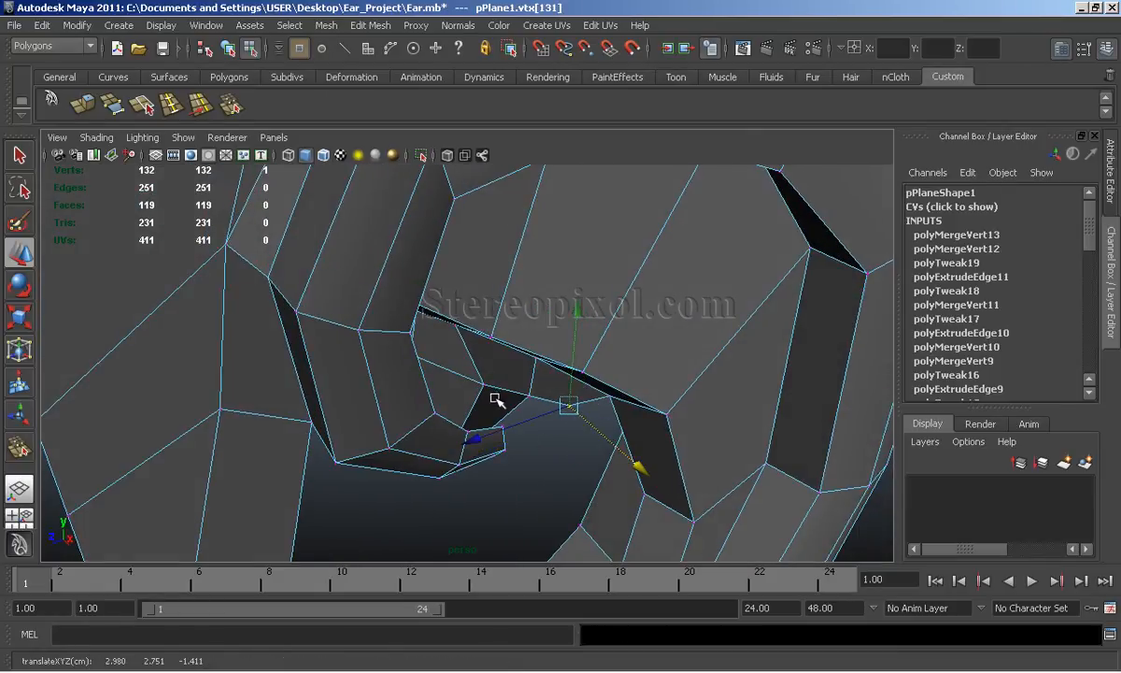
left_click_drag(495, 401, 418, 451)
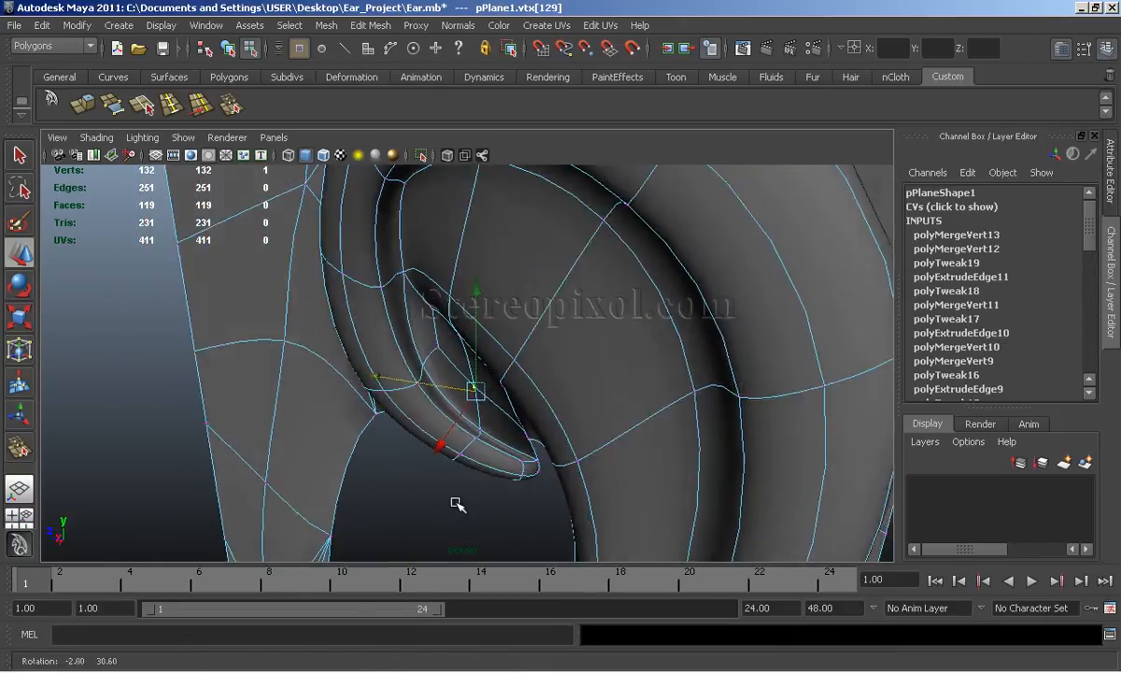
left_click_drag(476, 392, 416, 444)
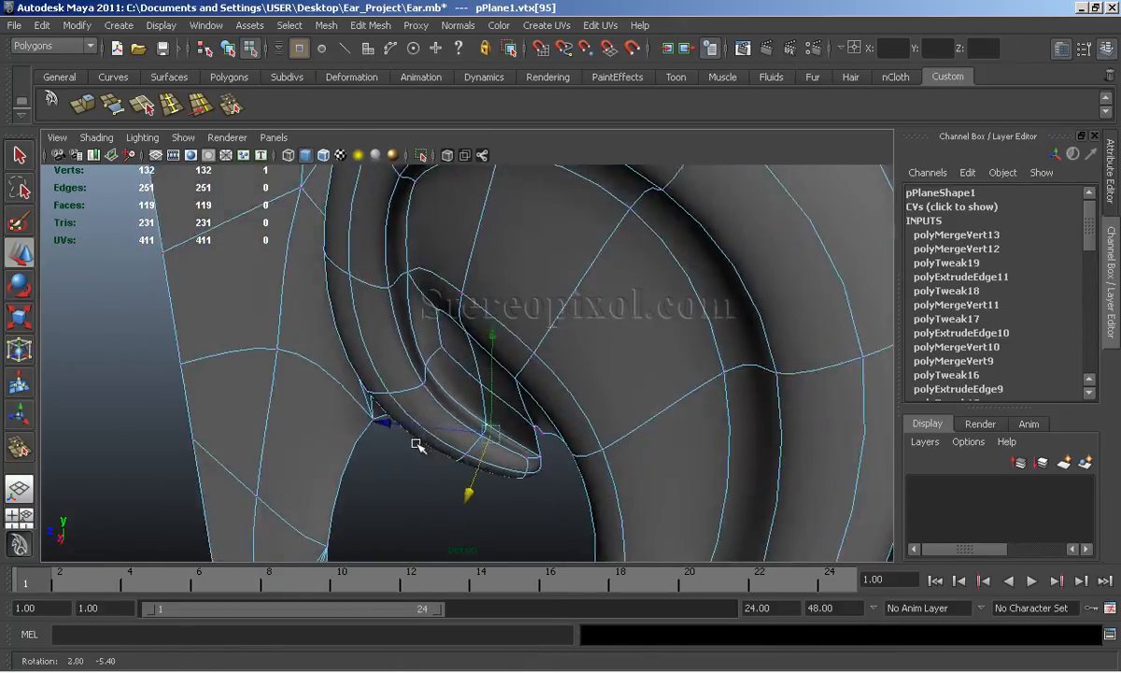
left_click_drag(495, 374, 589, 439)
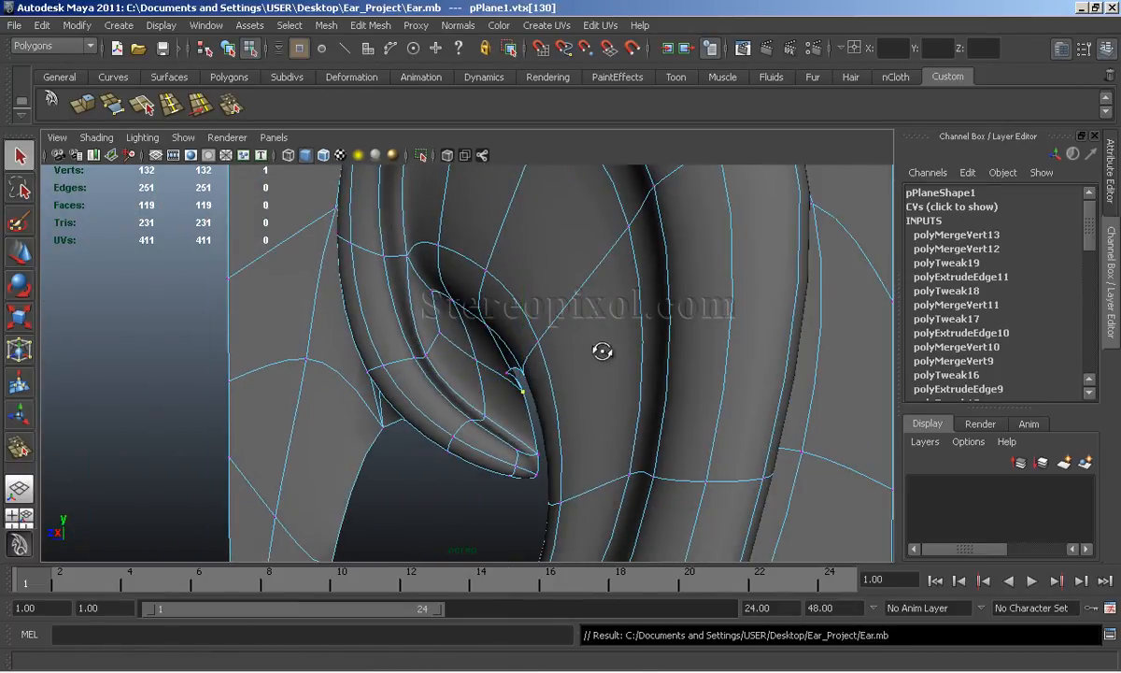
left_click_drag(603, 351, 645, 405)
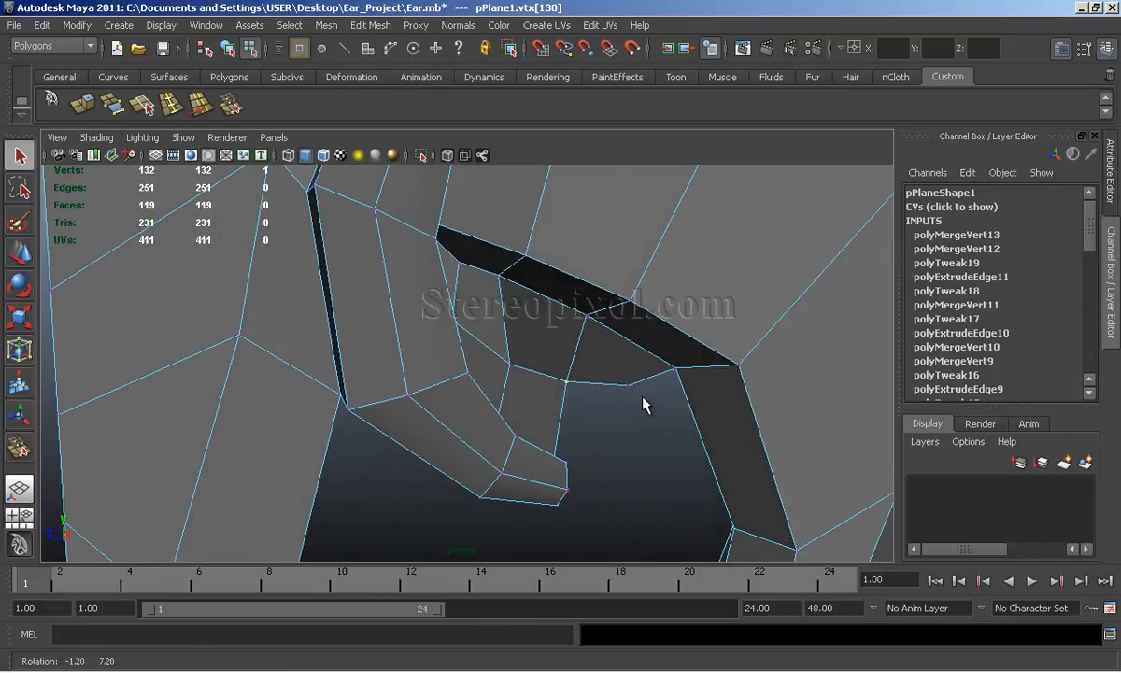
left_click_drag(645, 407, 598, 397)
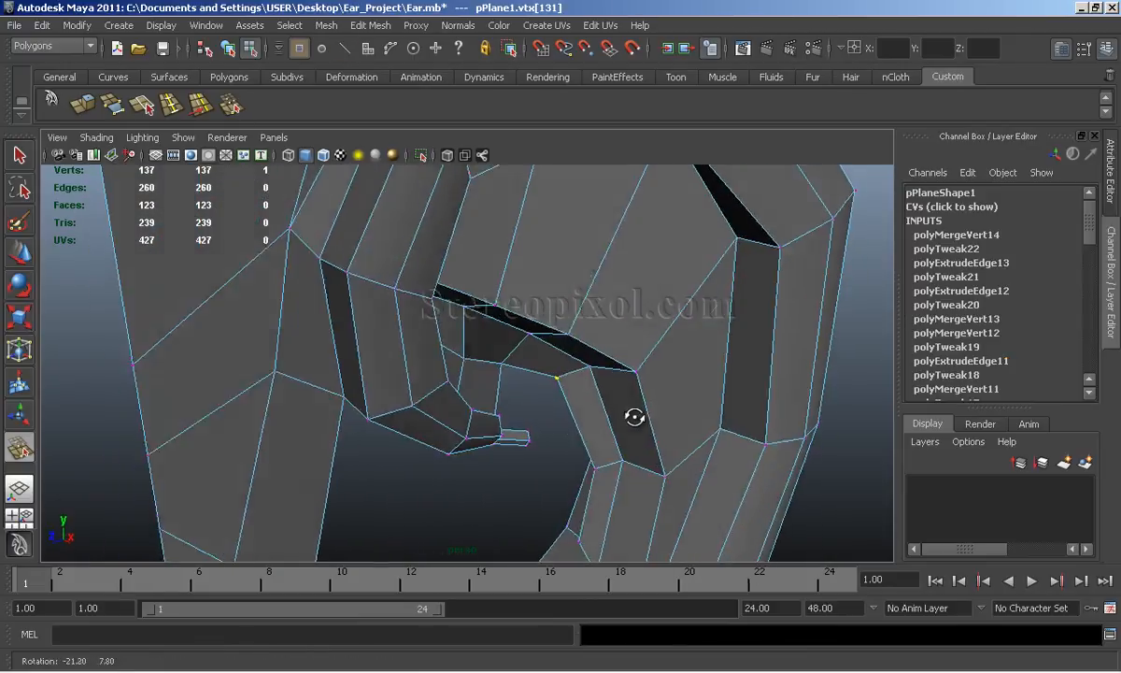
Weld the ridge tip vertex onto its neighbour and the lower vertex into the concha edge
left_click_drag(634, 417, 600, 394)
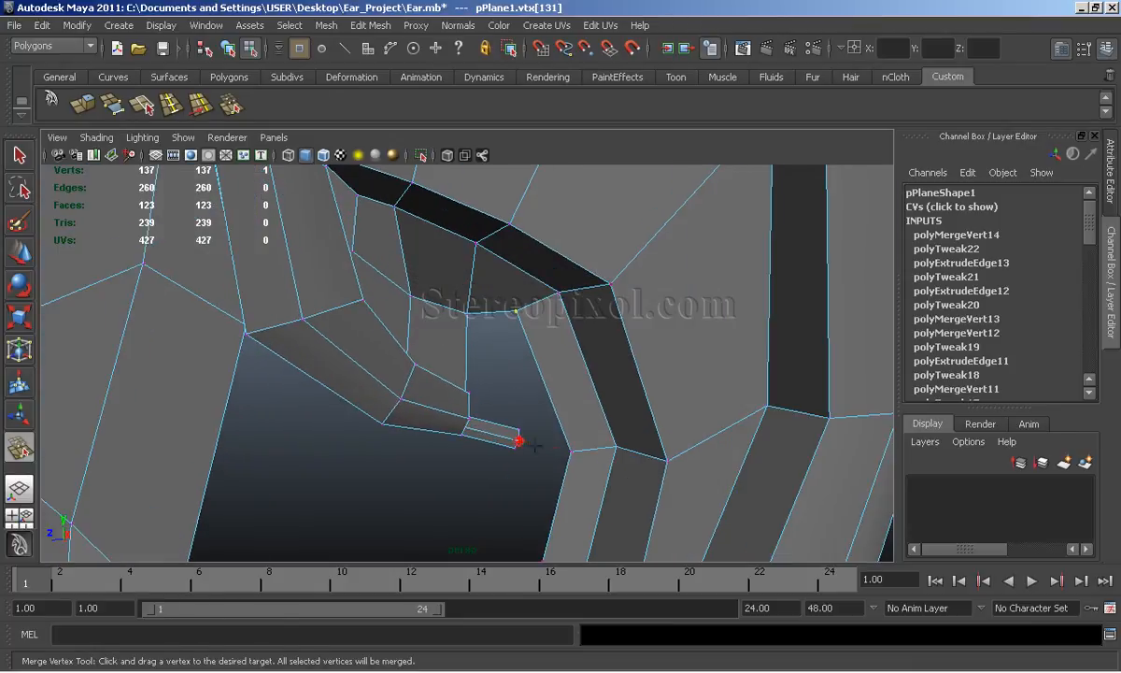
left_click_drag(518, 441, 551, 486)
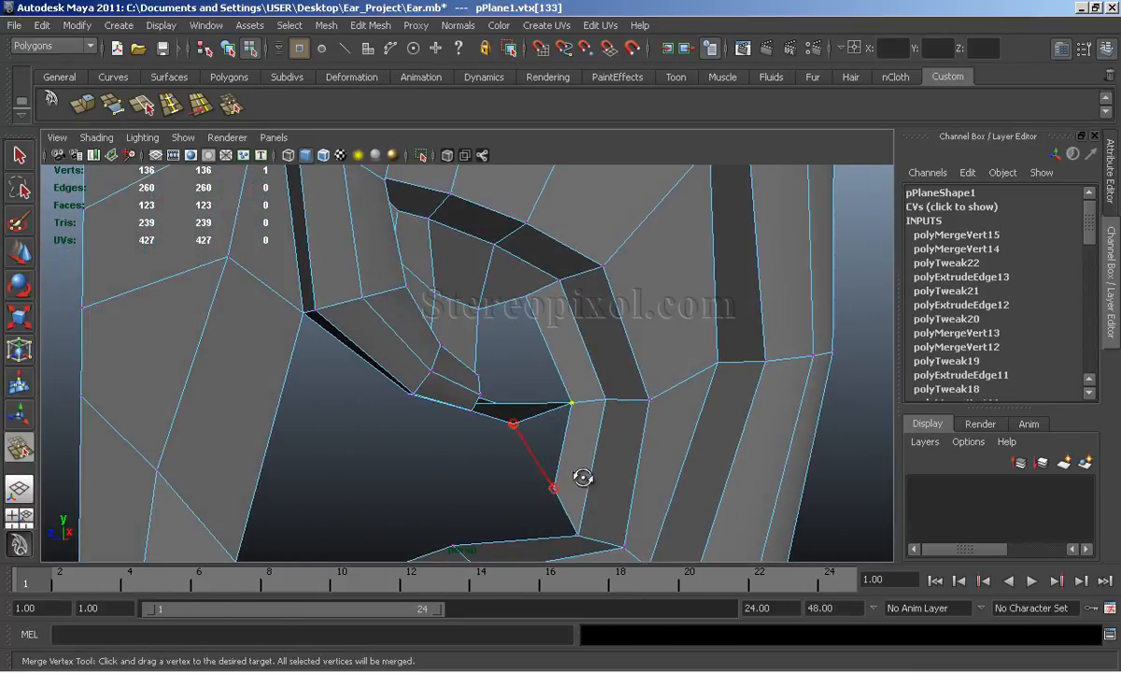
left_click_drag(514, 425, 617, 476)
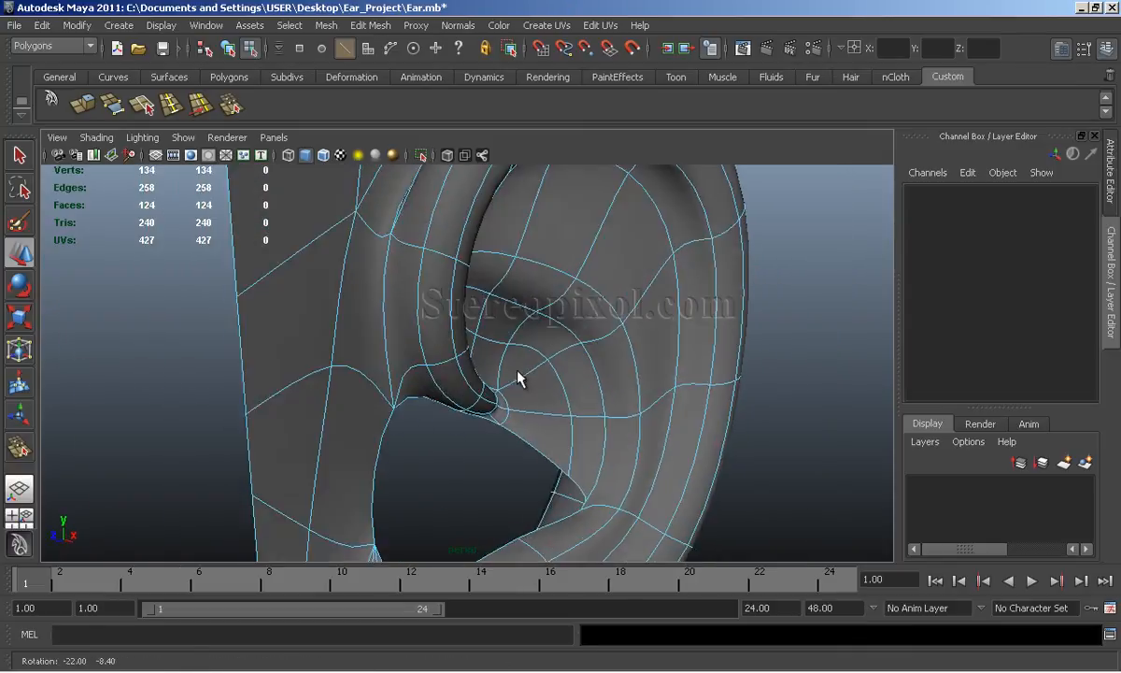
left_click_drag(519, 379, 397, 458)
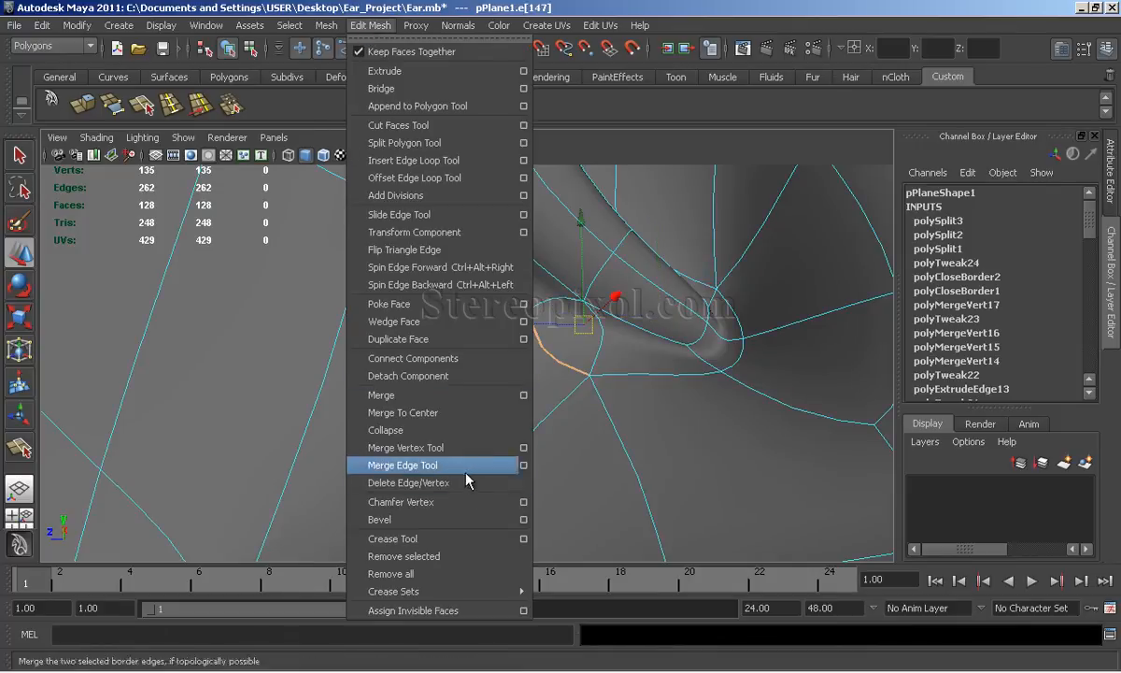
Collapse the stray ridge-tip edge, then move split vertices onto the photo's ear edge and inner fold
left_click(403, 464)
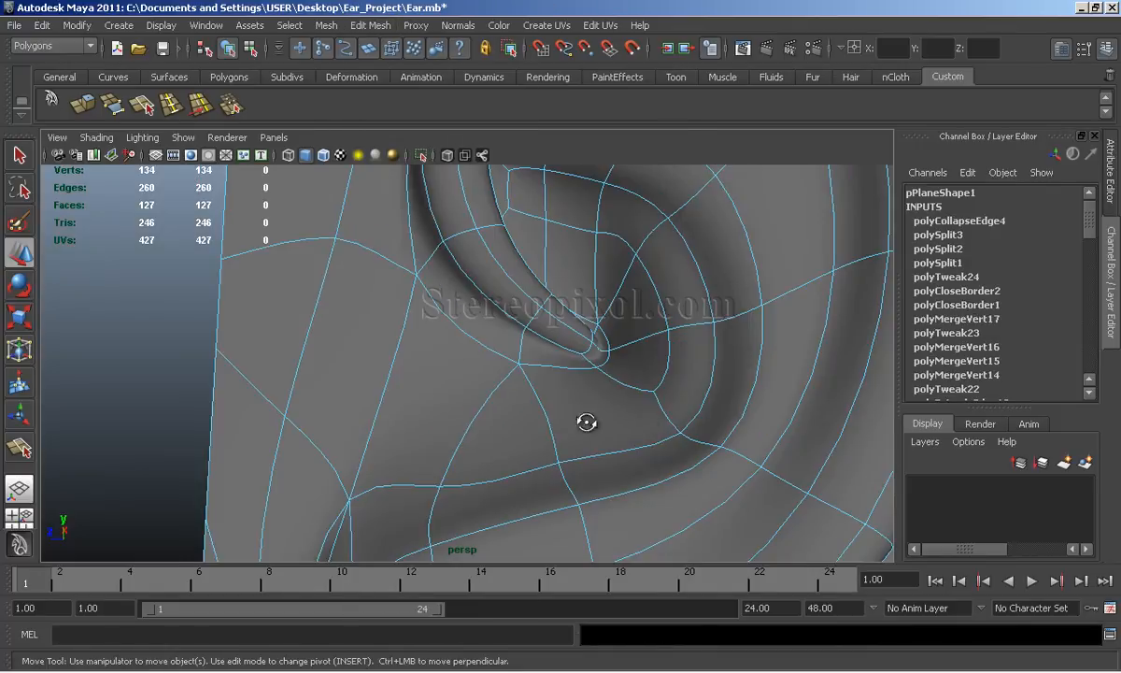
left_click_drag(587, 422, 513, 436)
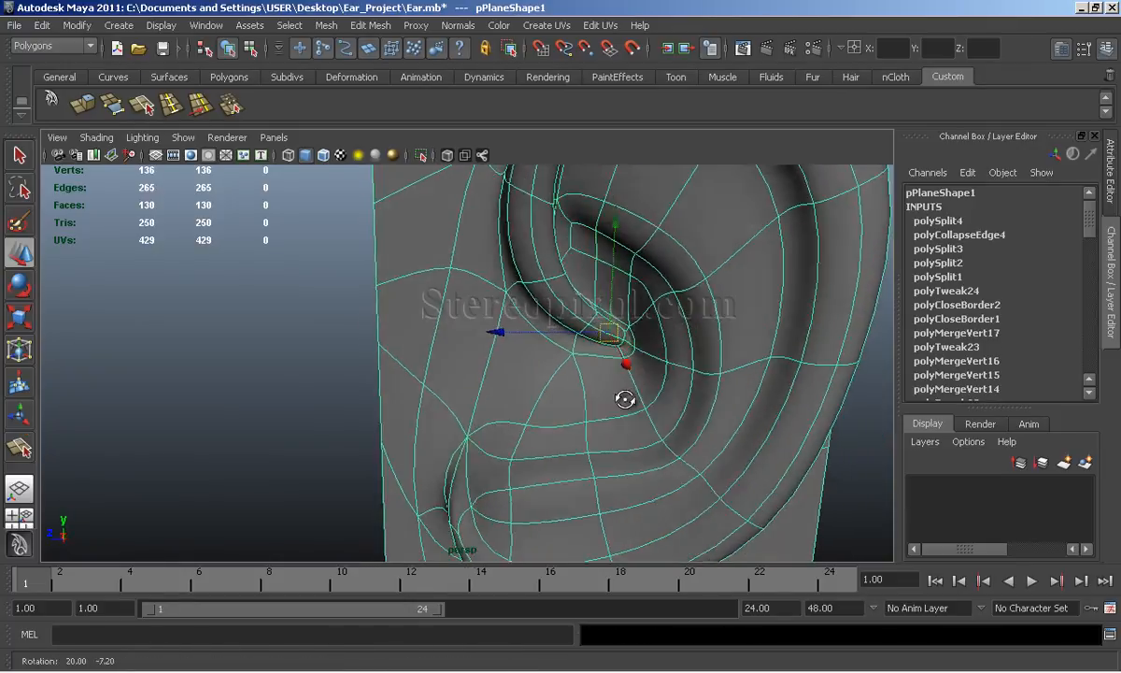
left_click_drag(625, 400, 709, 456)
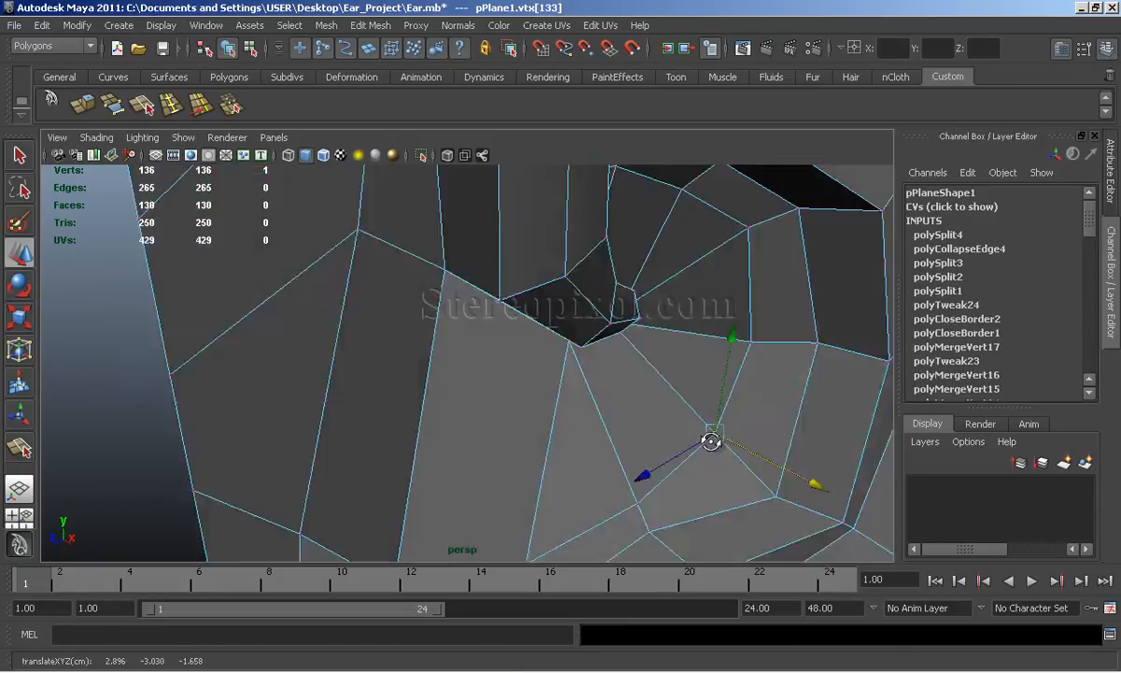
left_click_drag(710, 440, 575, 415)
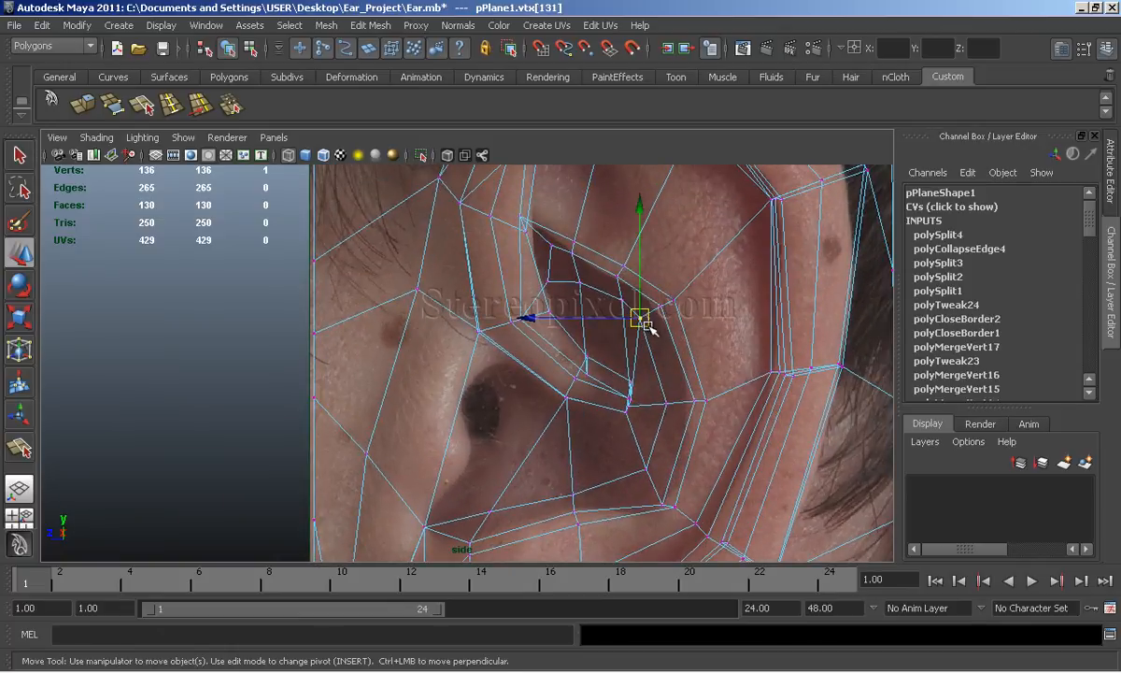
left_click_drag(640, 316, 663, 310)
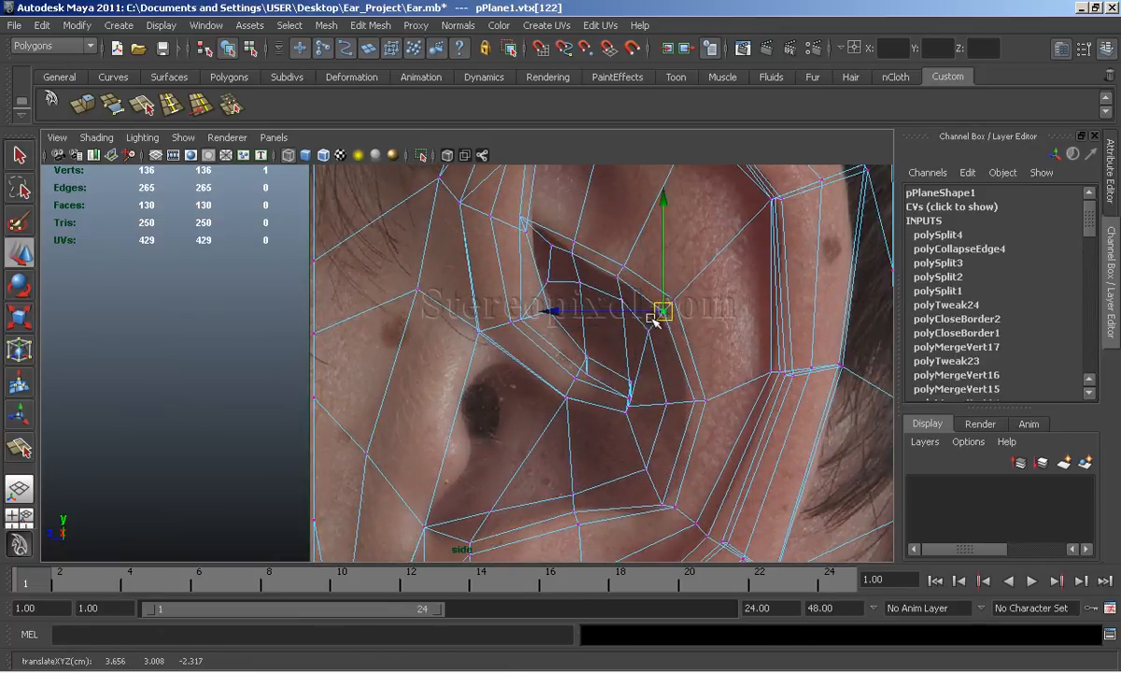